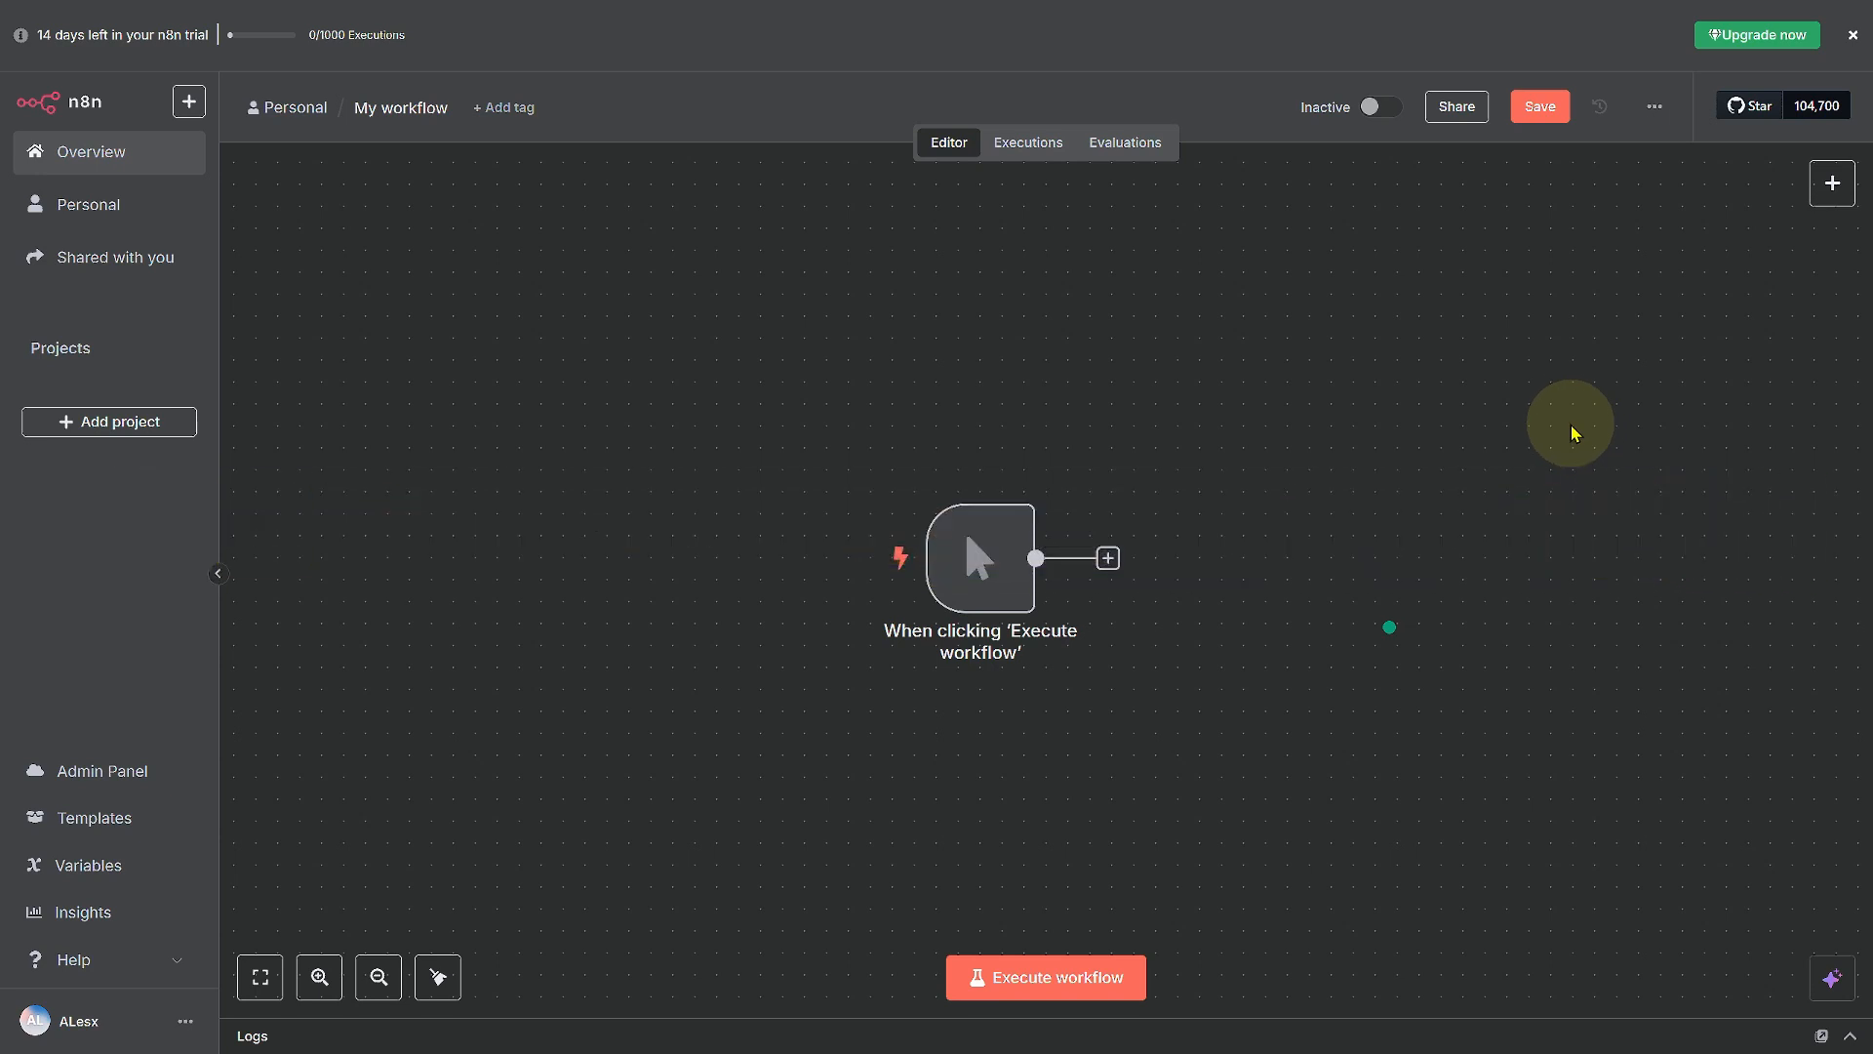
mouse_move(1234, 463)
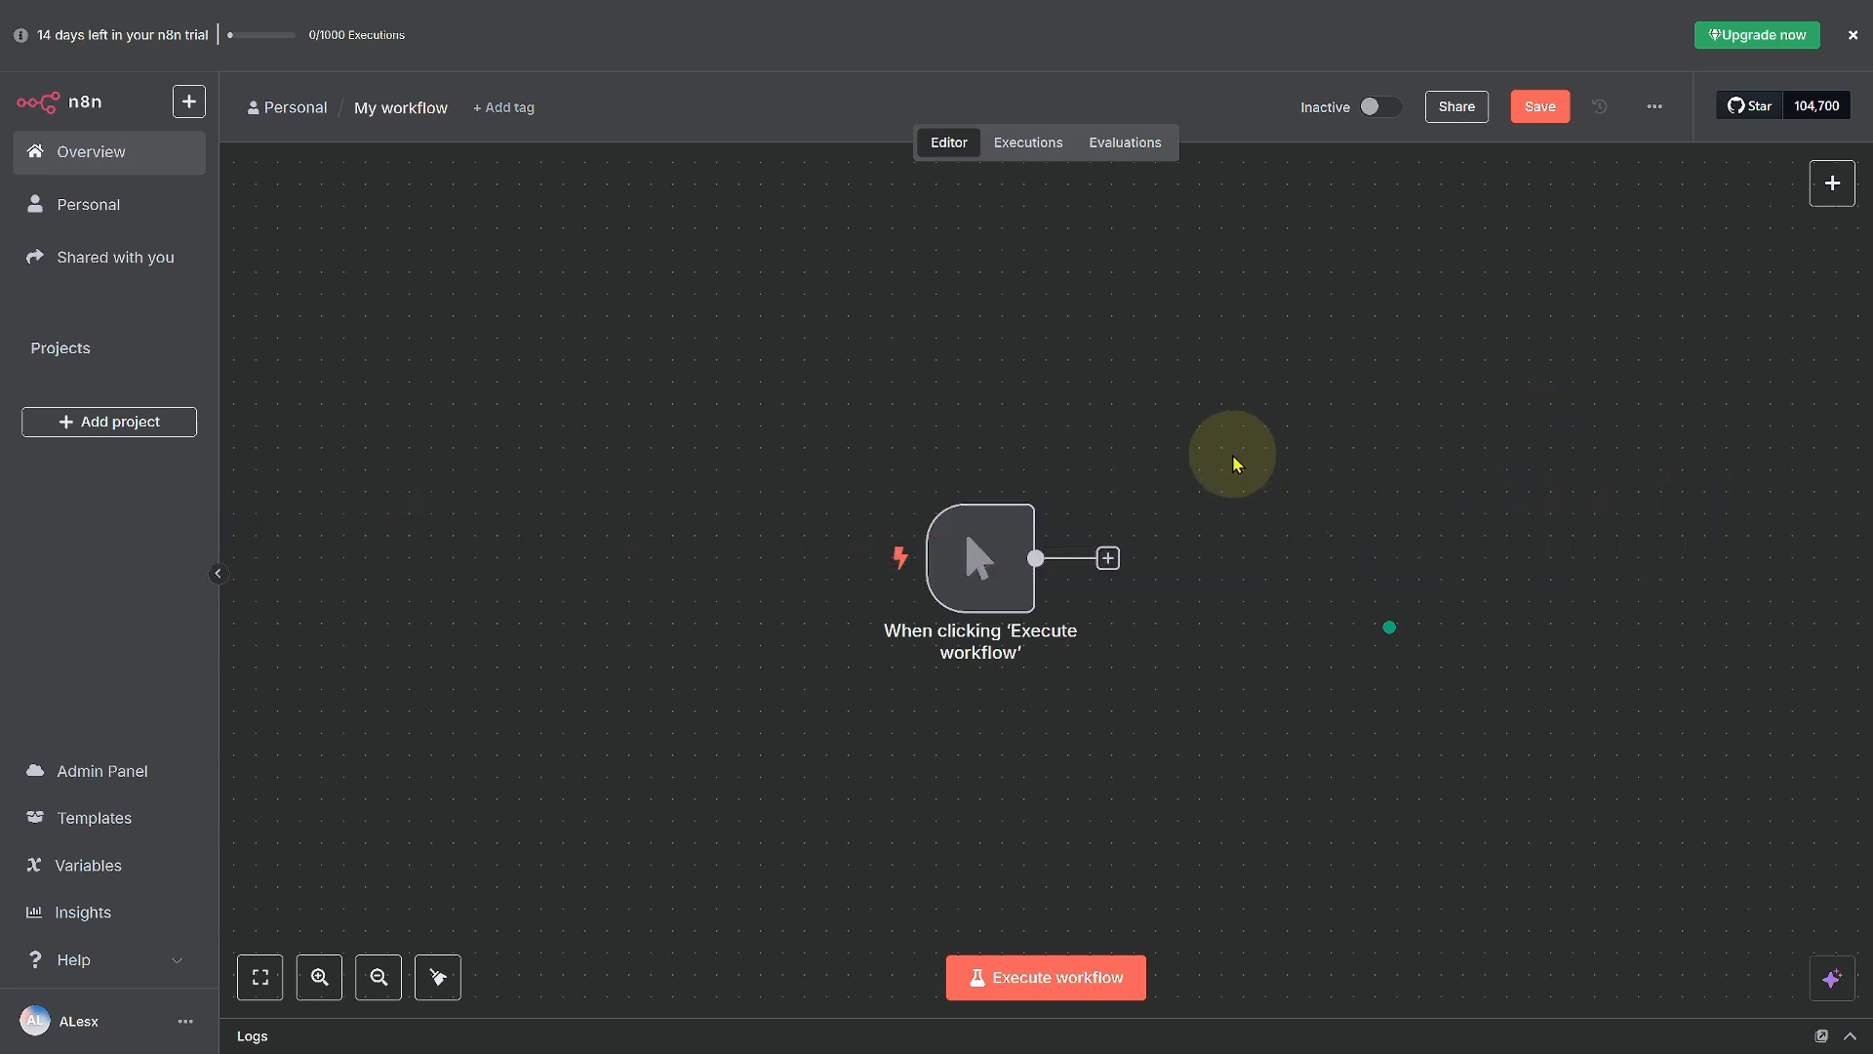
mouse_move(773, 453)
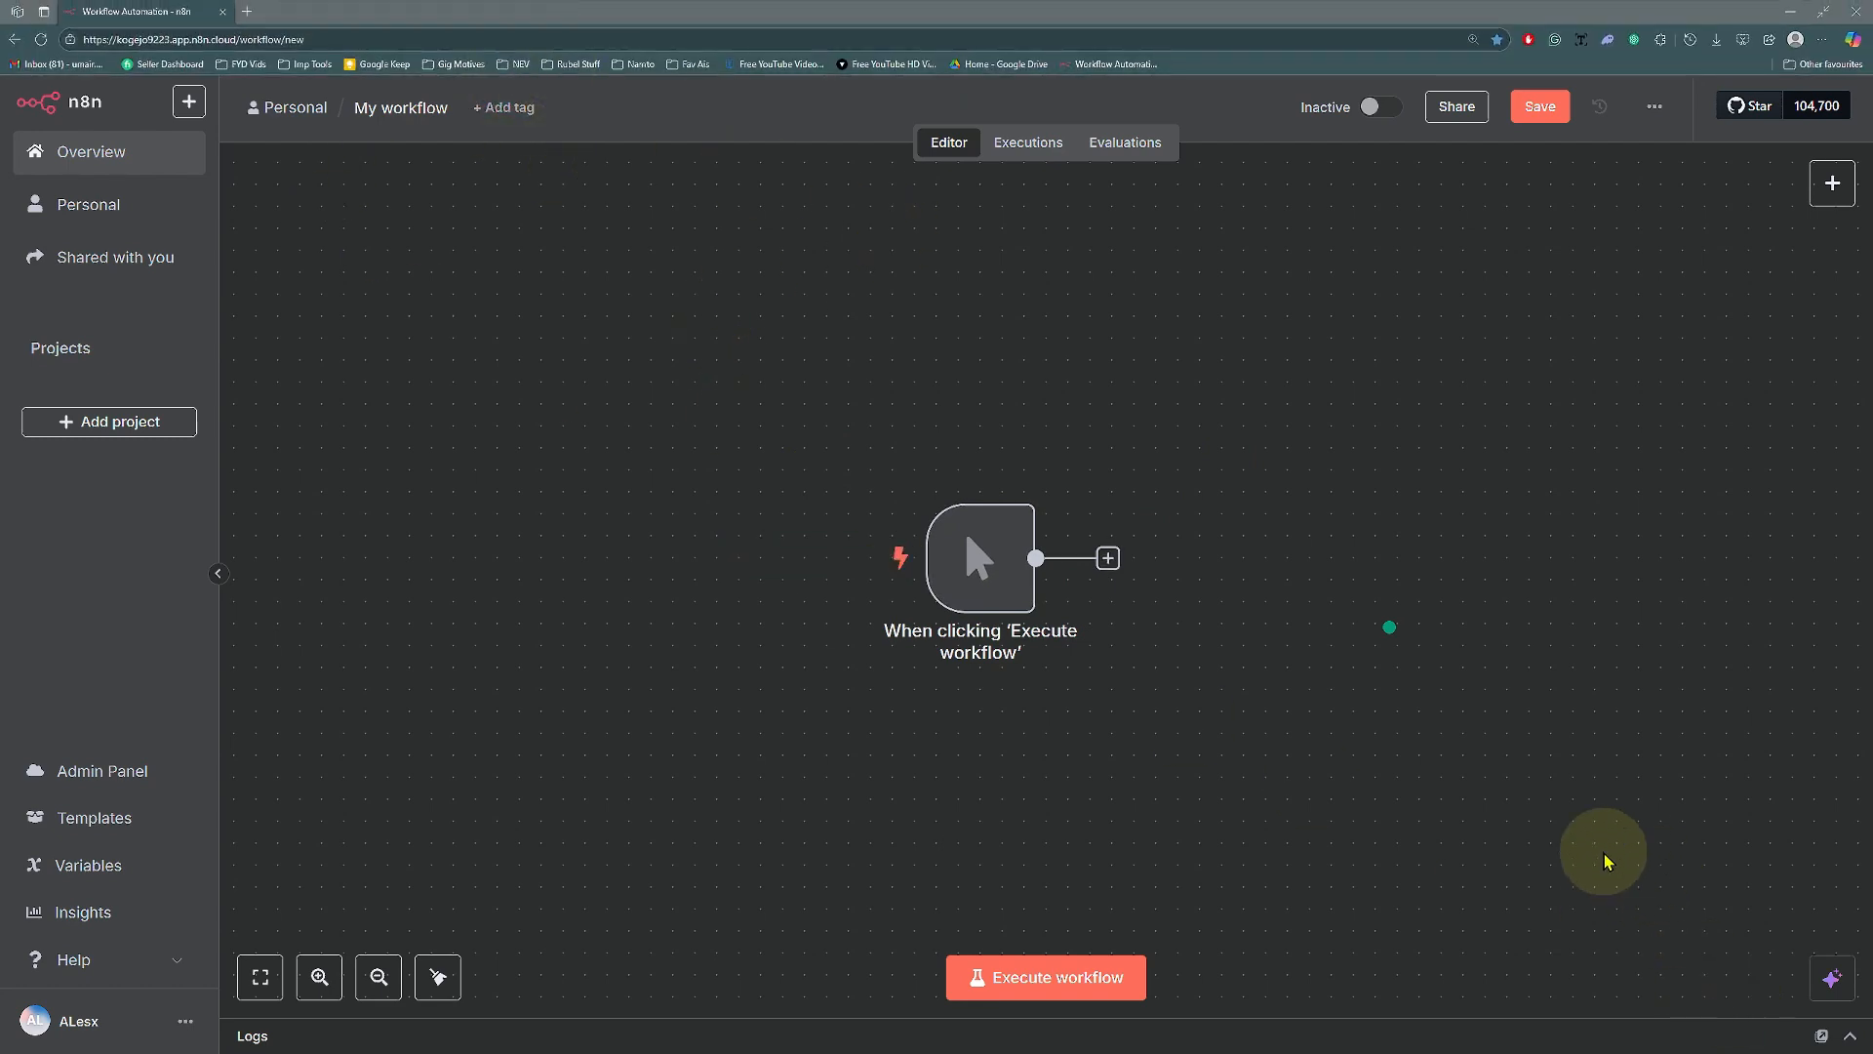
mouse_move(698, 462)
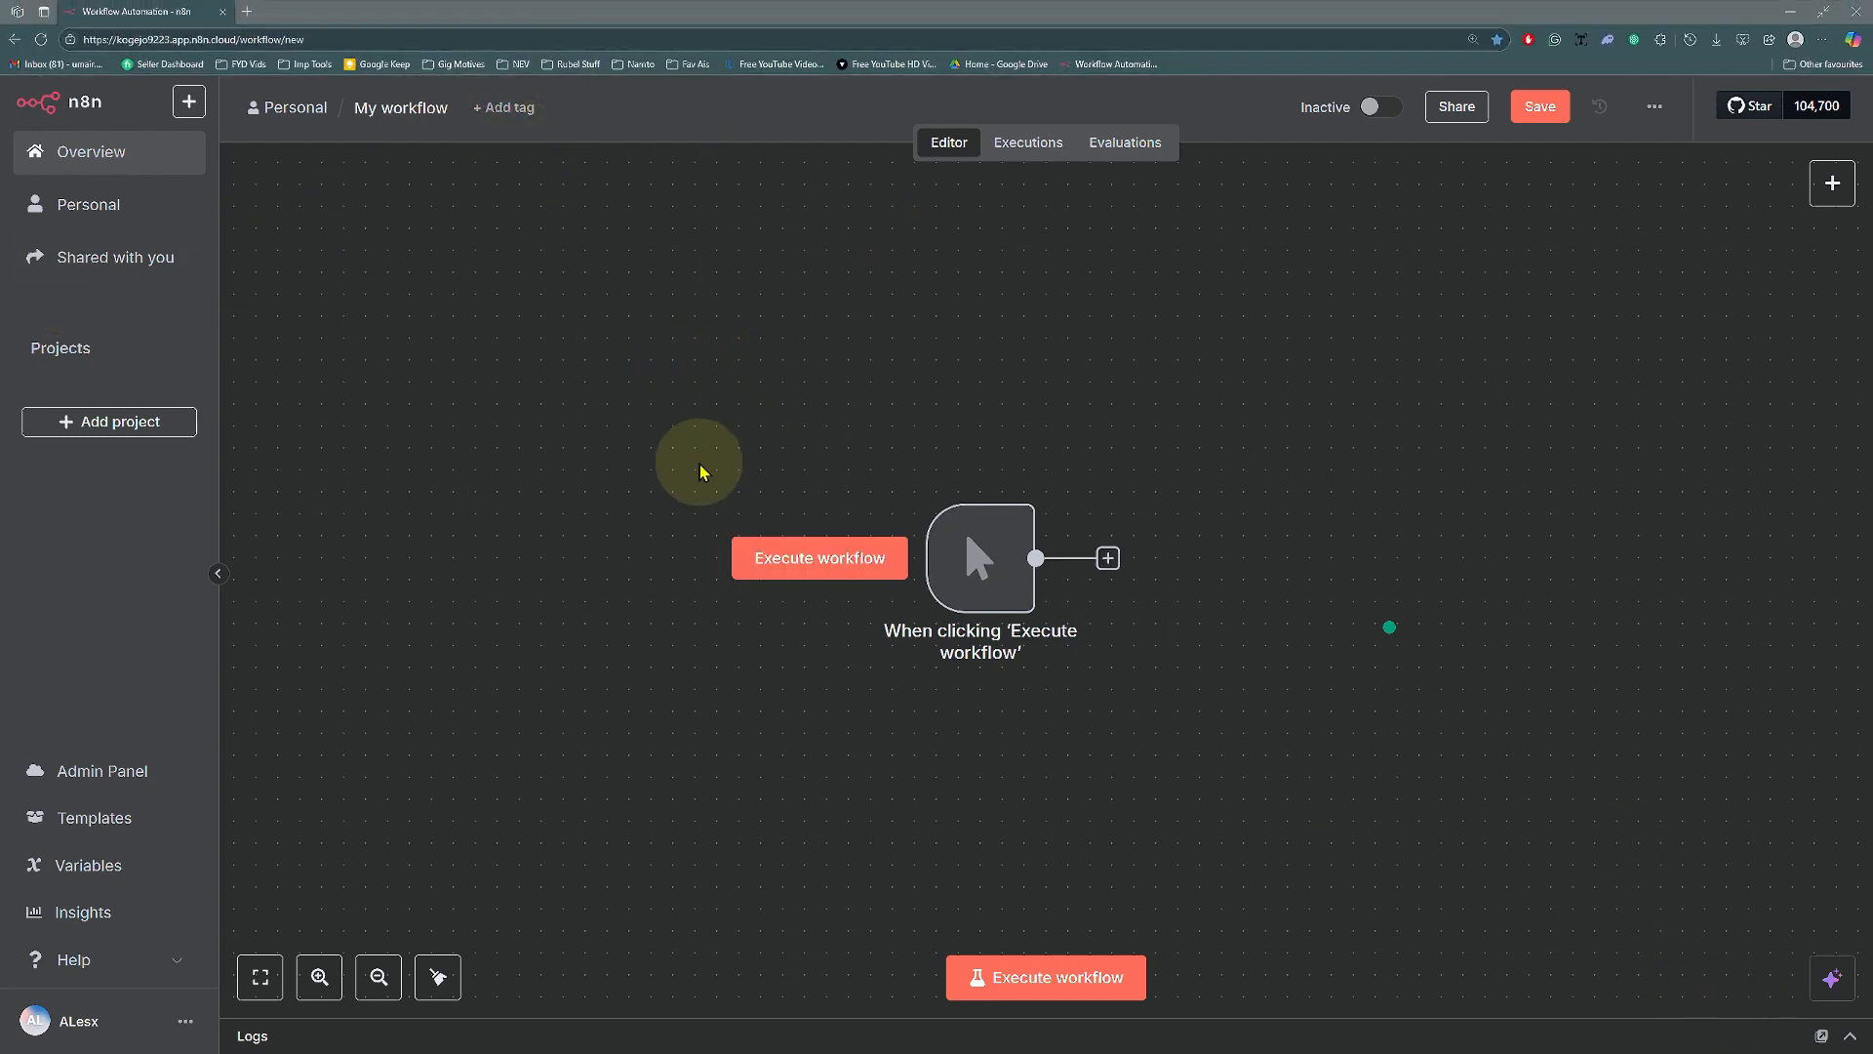
mouse_move(1057, 590)
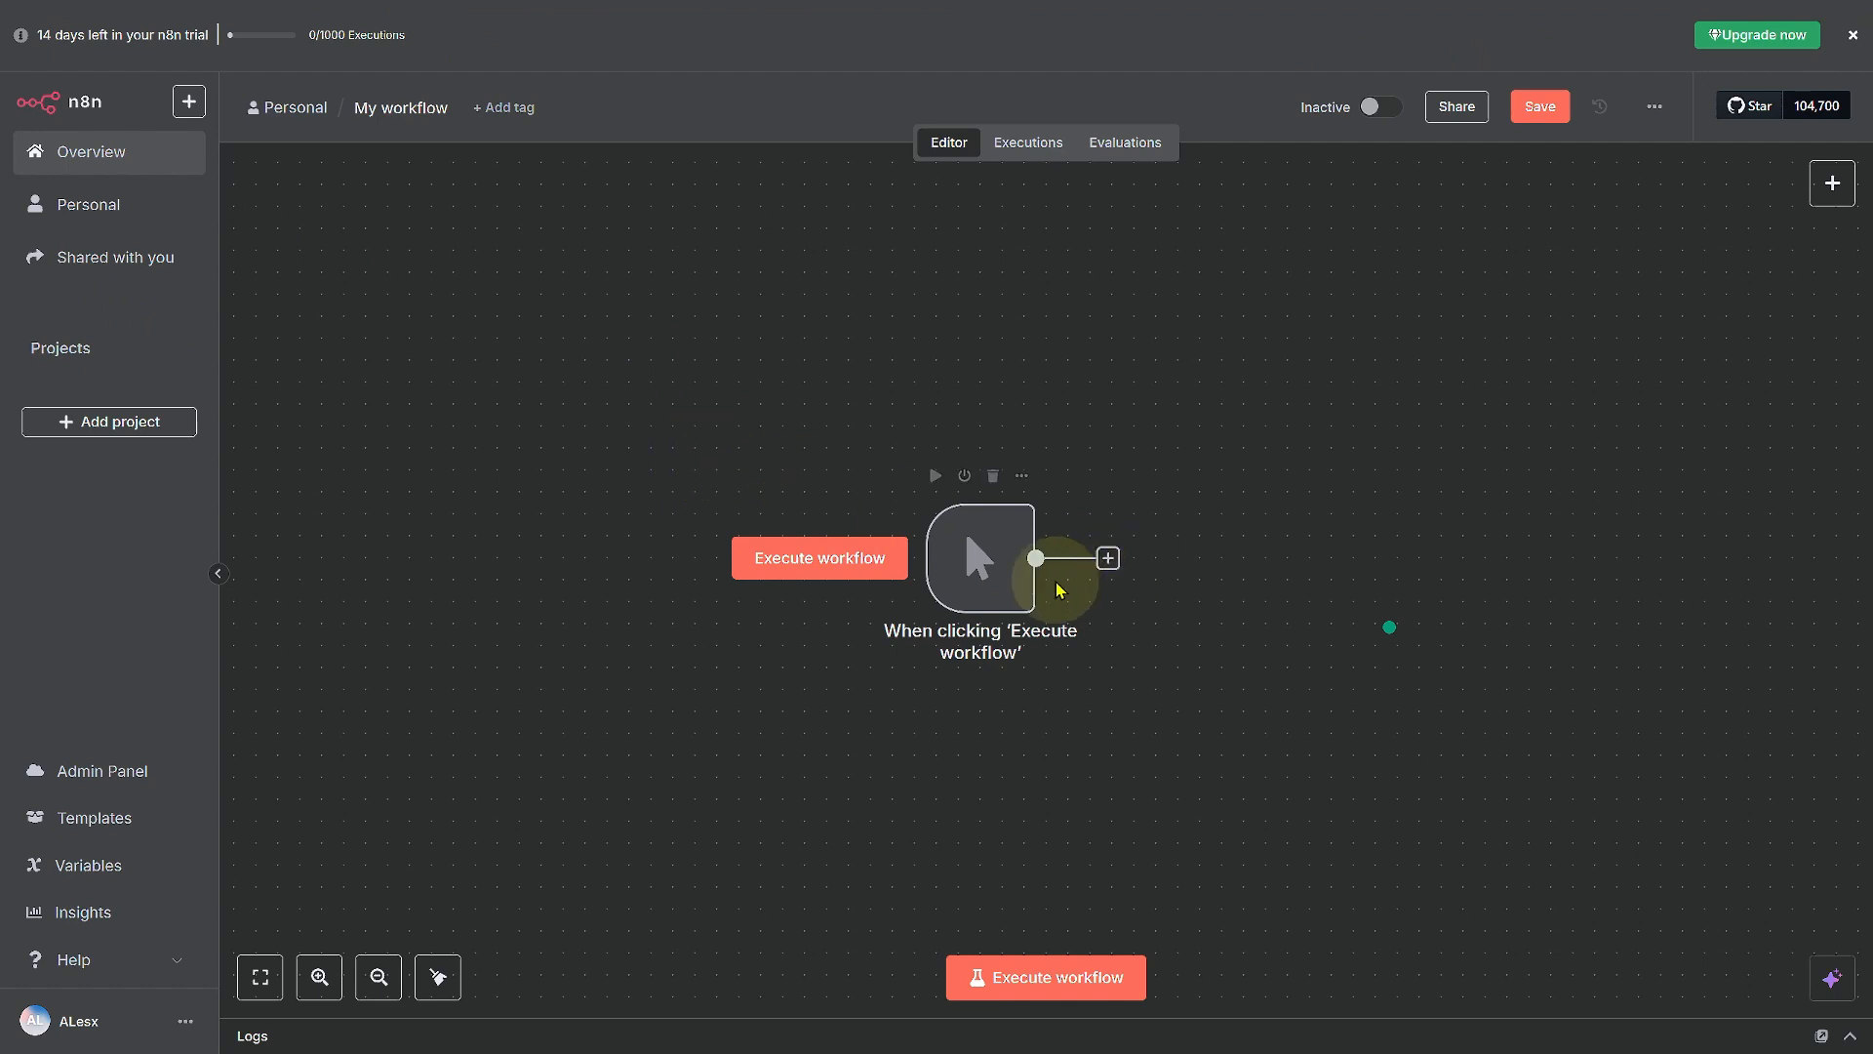
- Add a Webhook node after the trigger, found by searching 'web' among app actions
left_click(1106, 558)
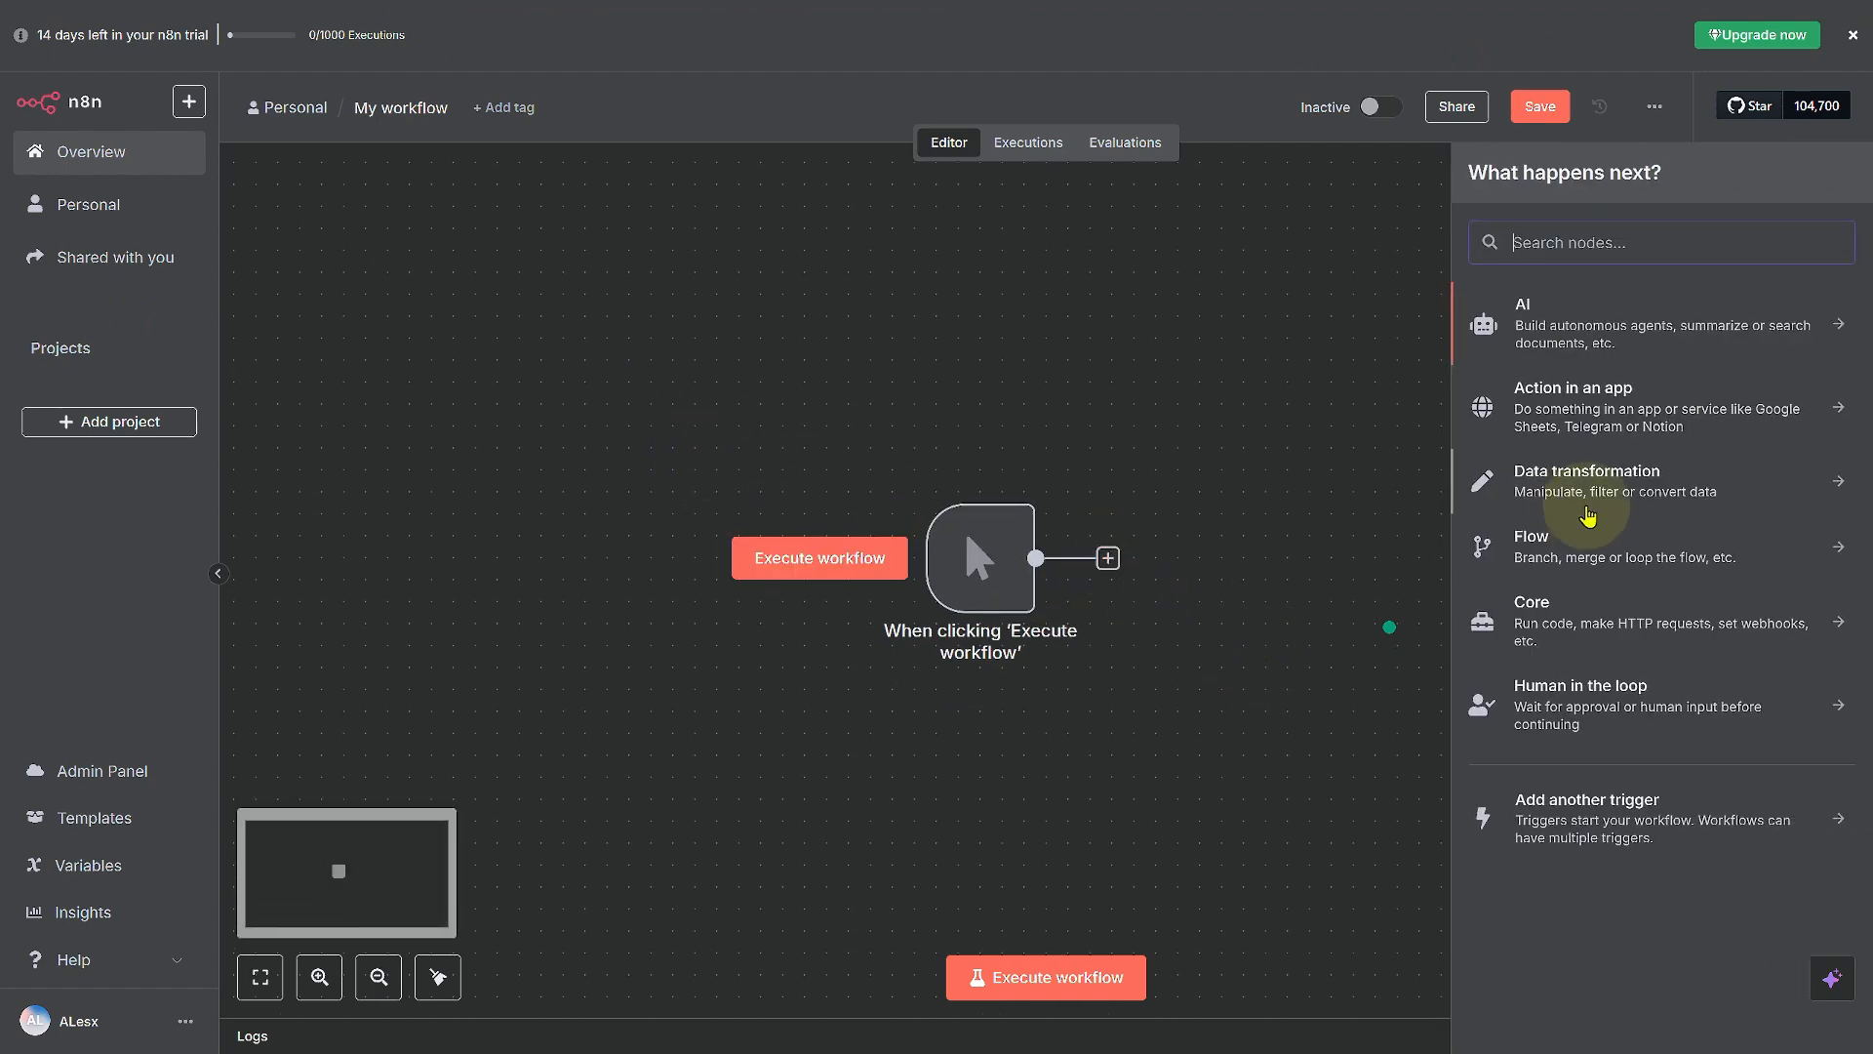
left_click(1658, 406)
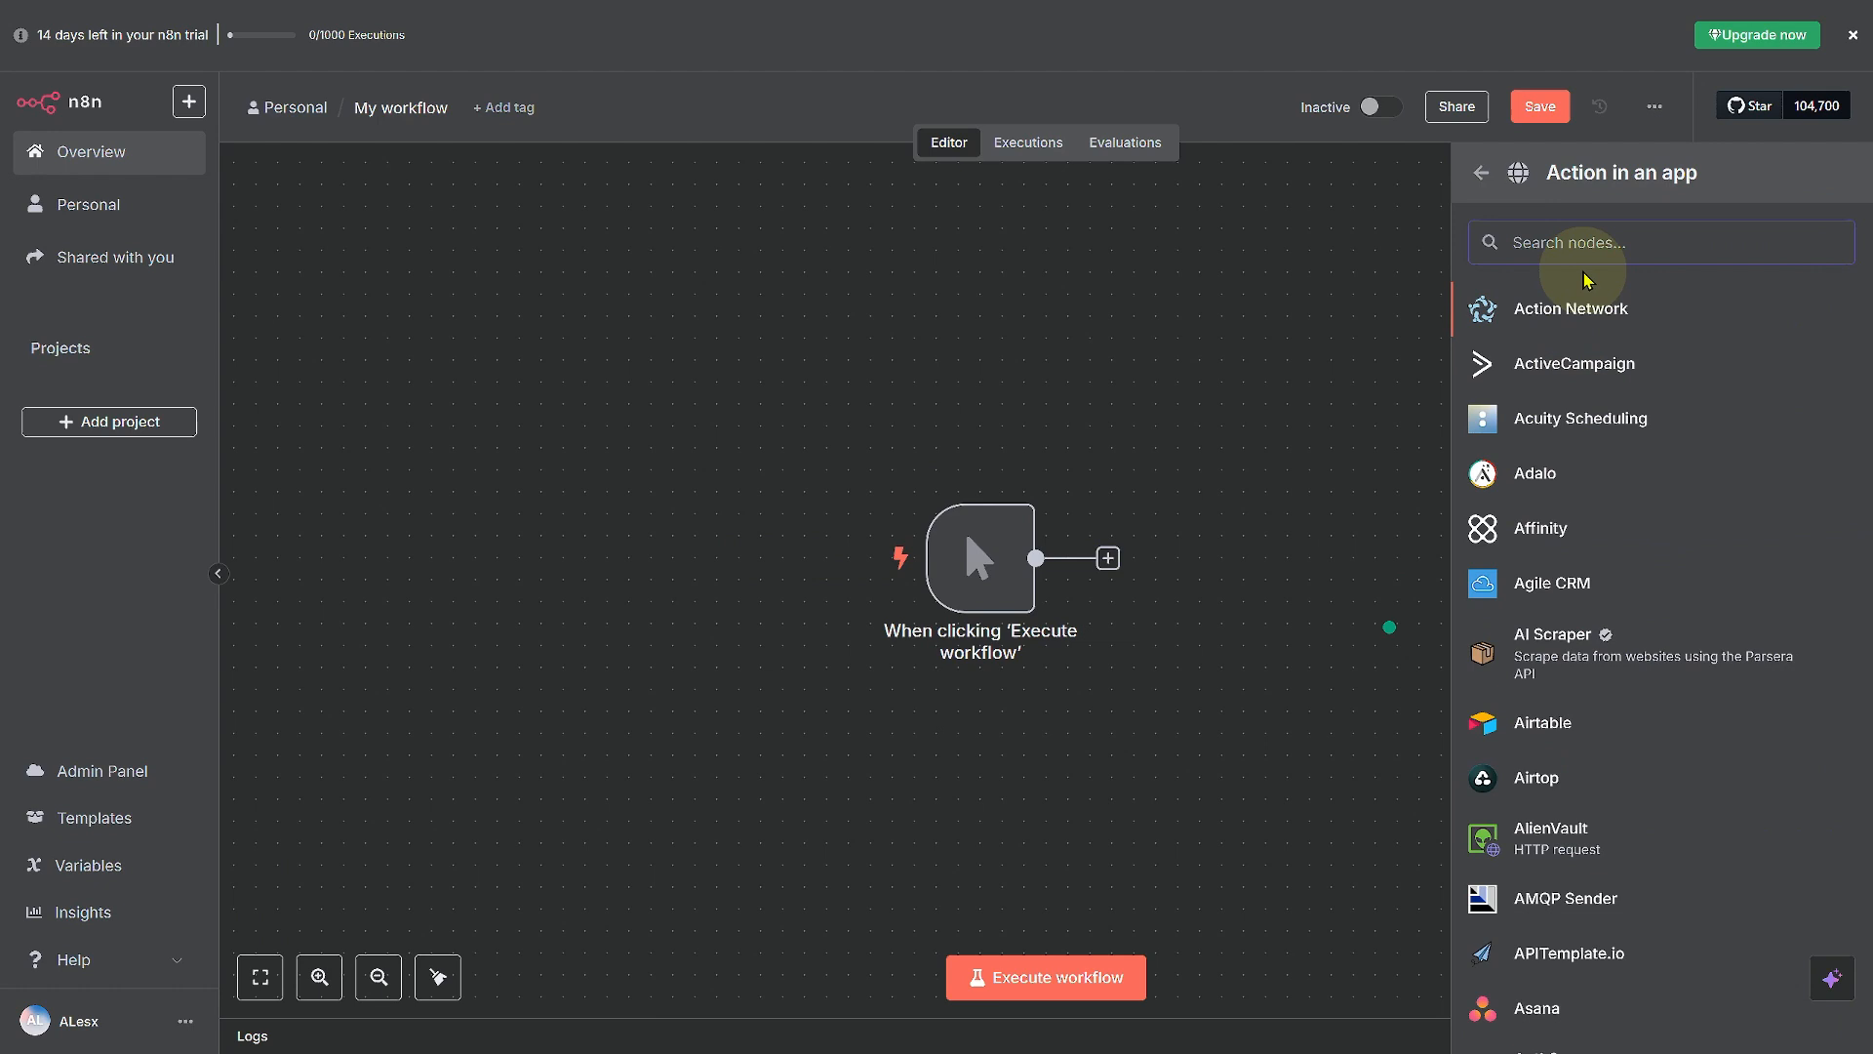
type("web")
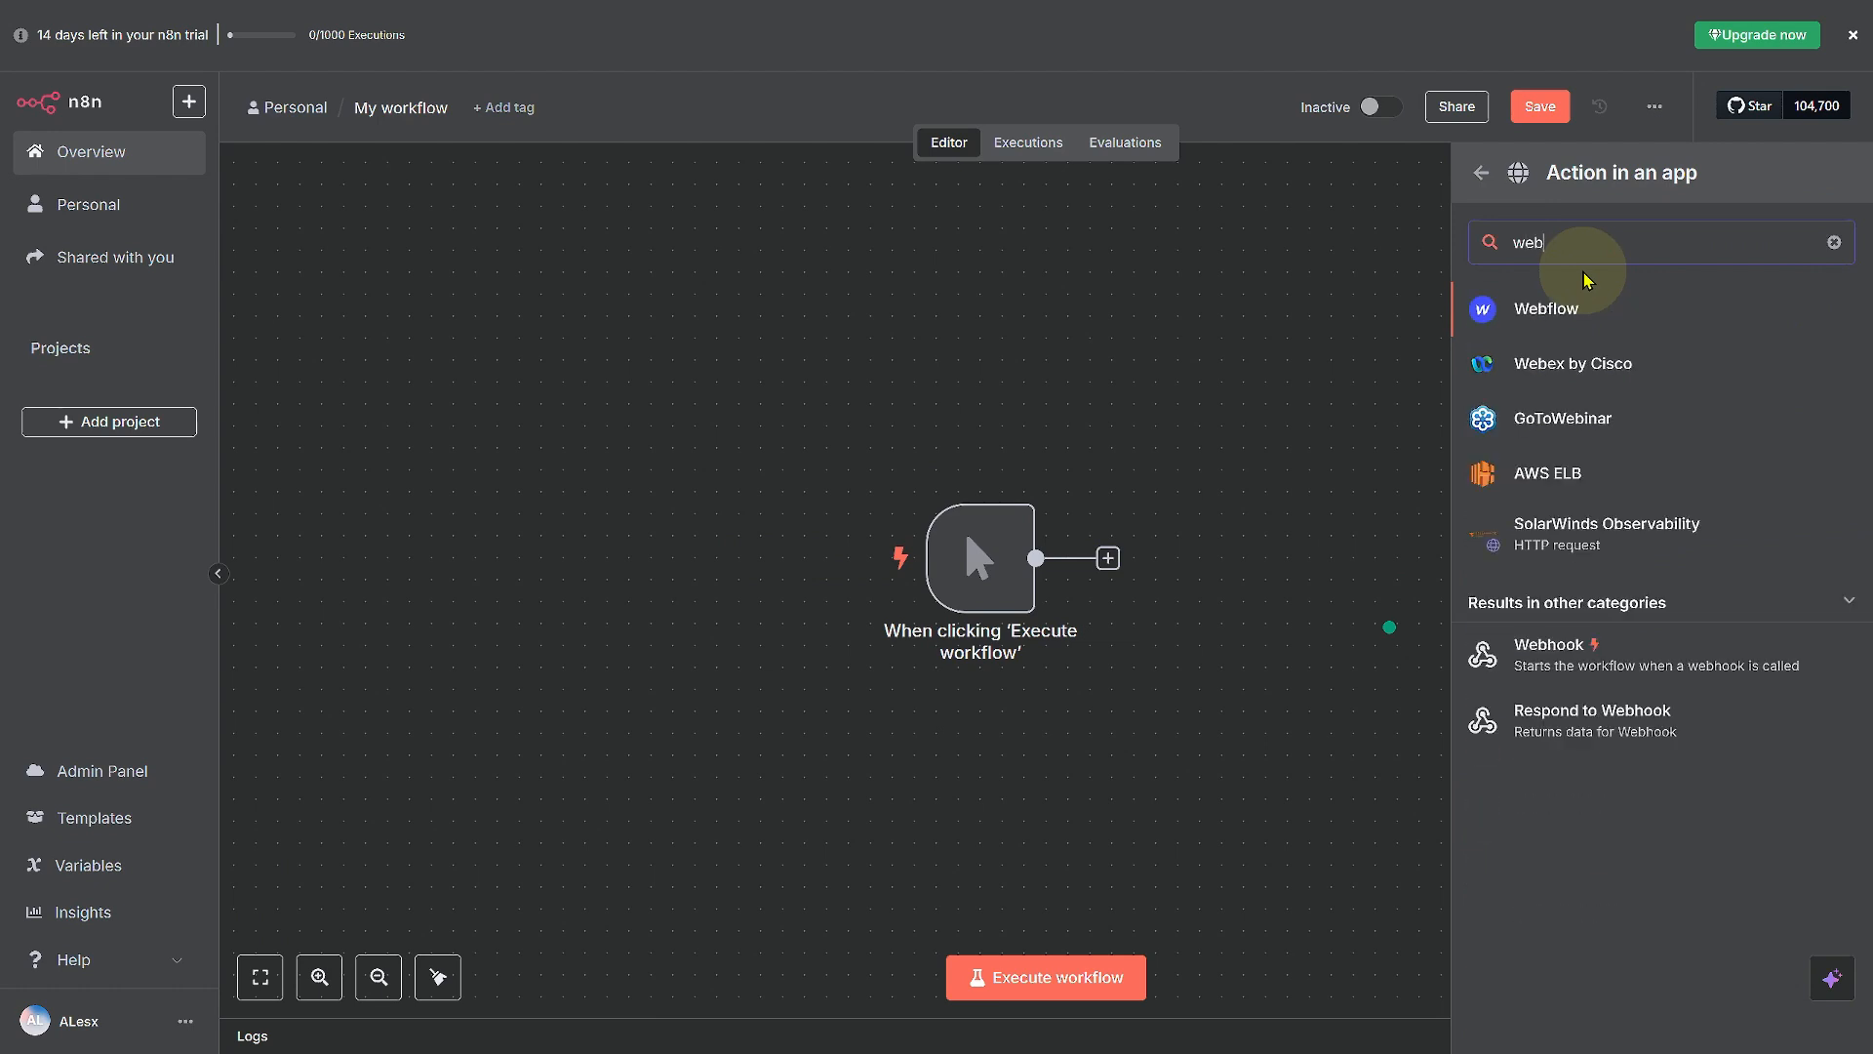
mouse_move(1640, 633)
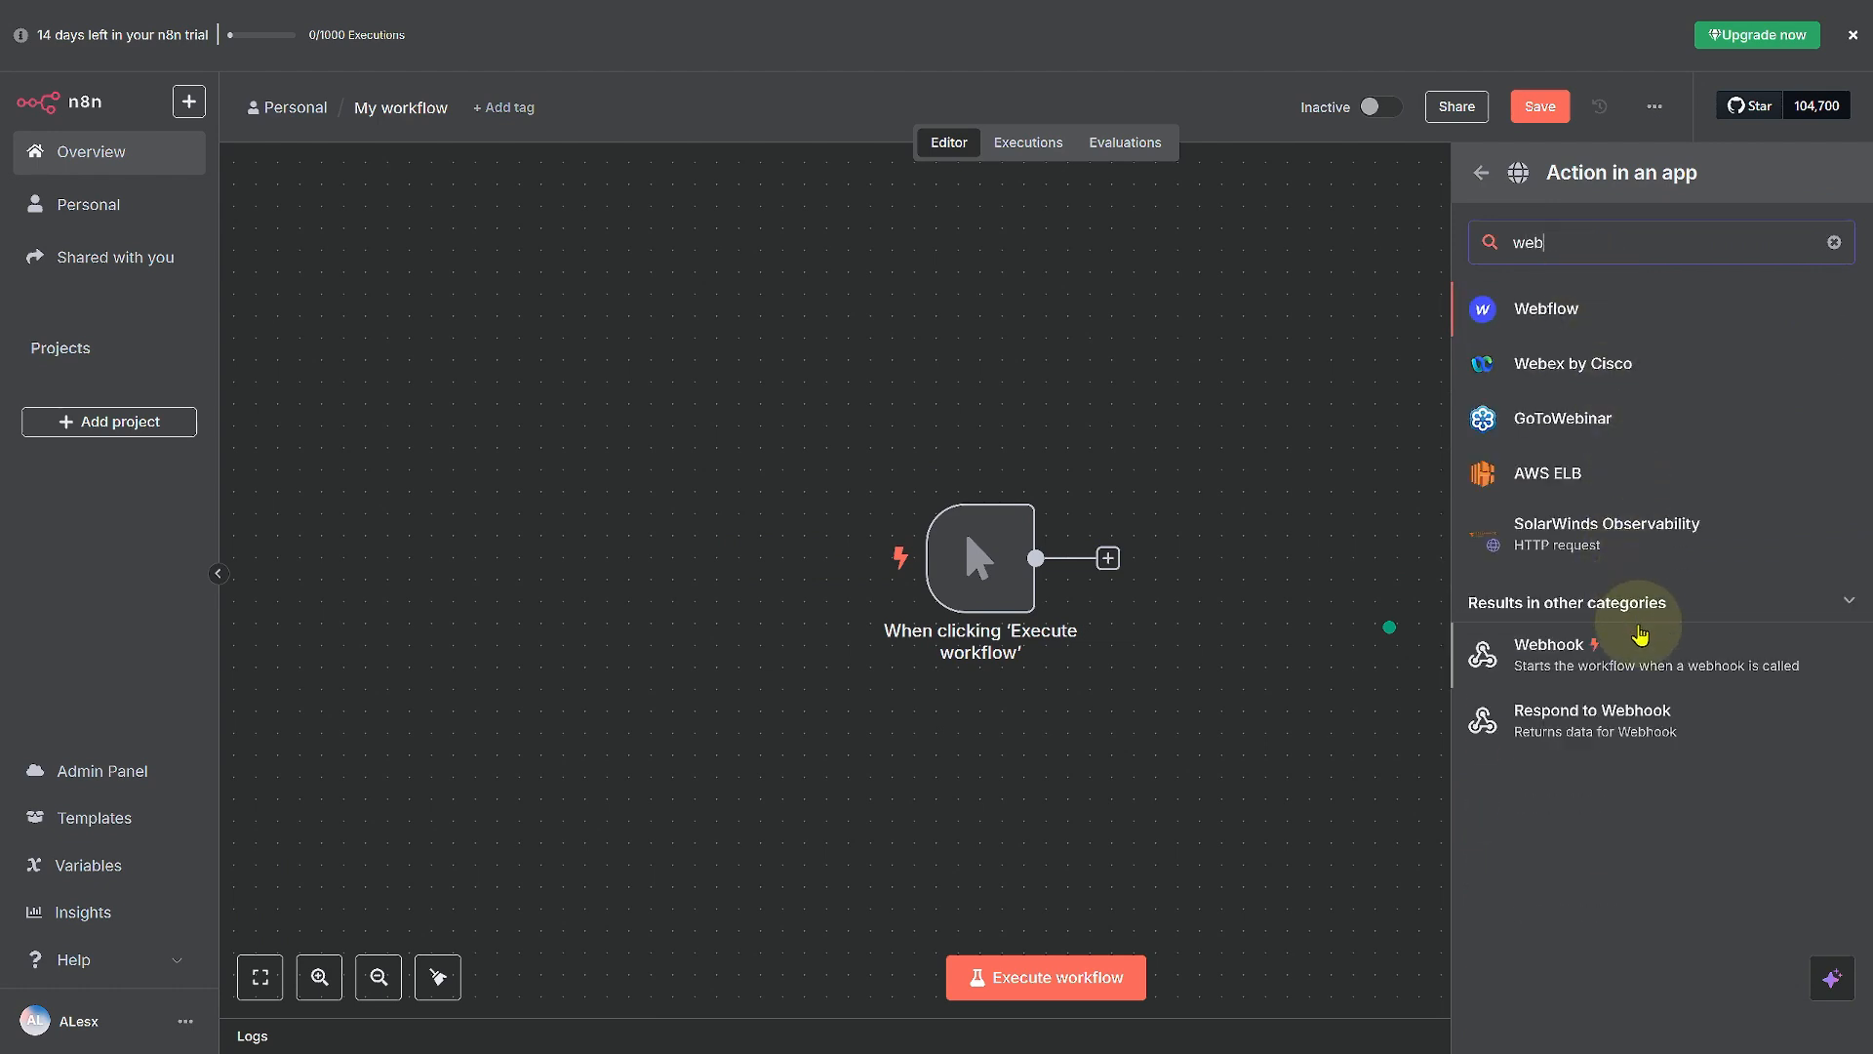
mouse_move(1559, 669)
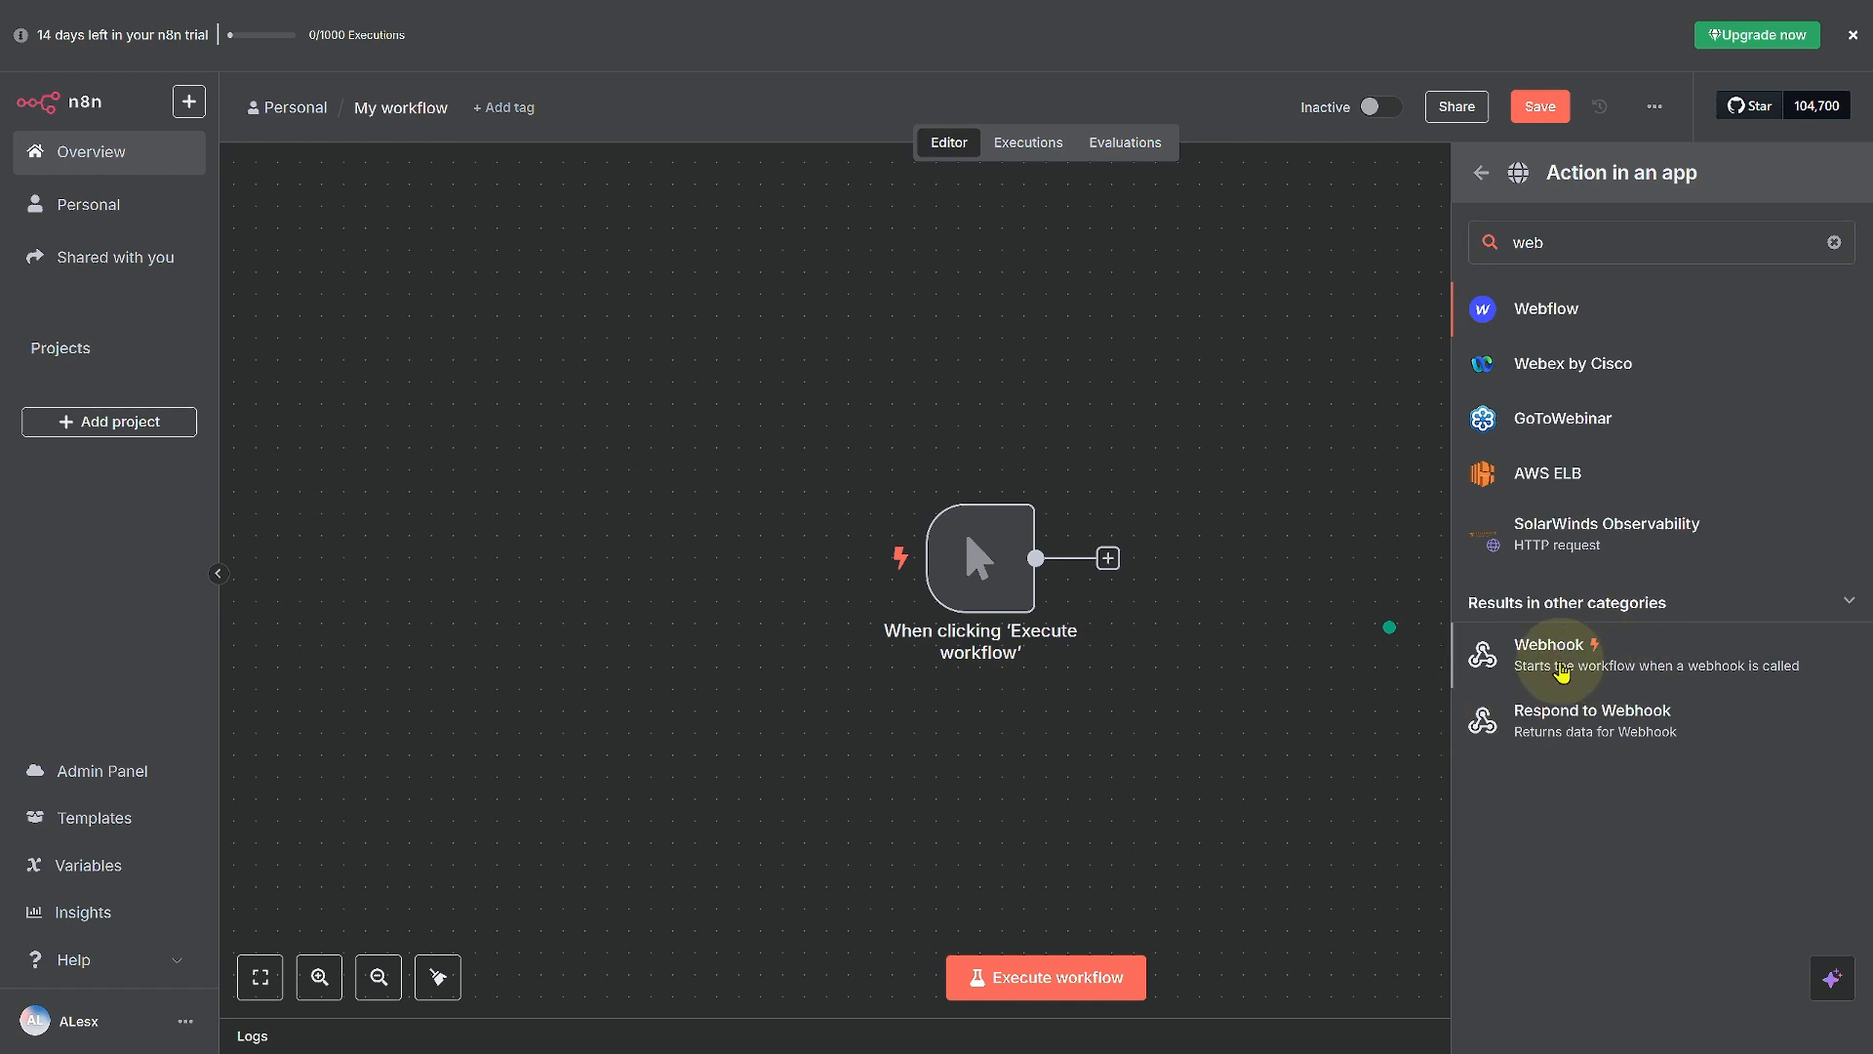
left_click(1555, 654)
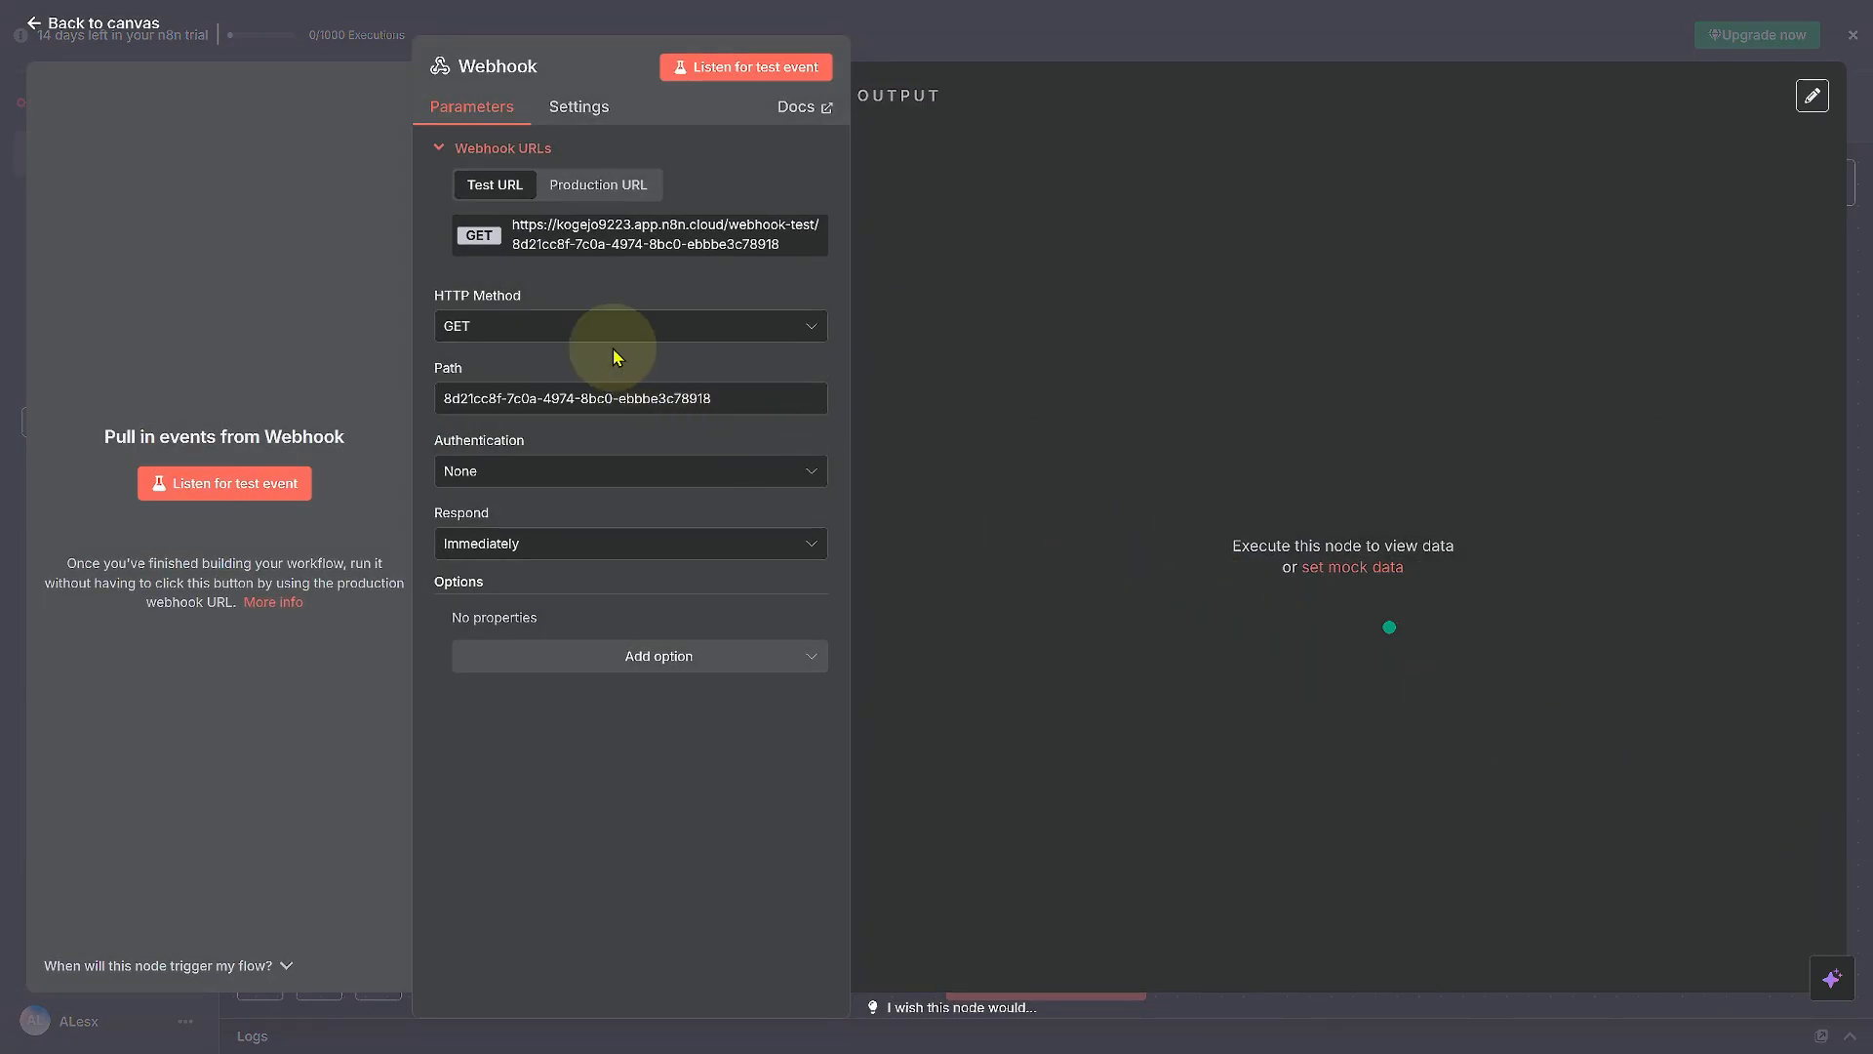
mouse_move(633, 310)
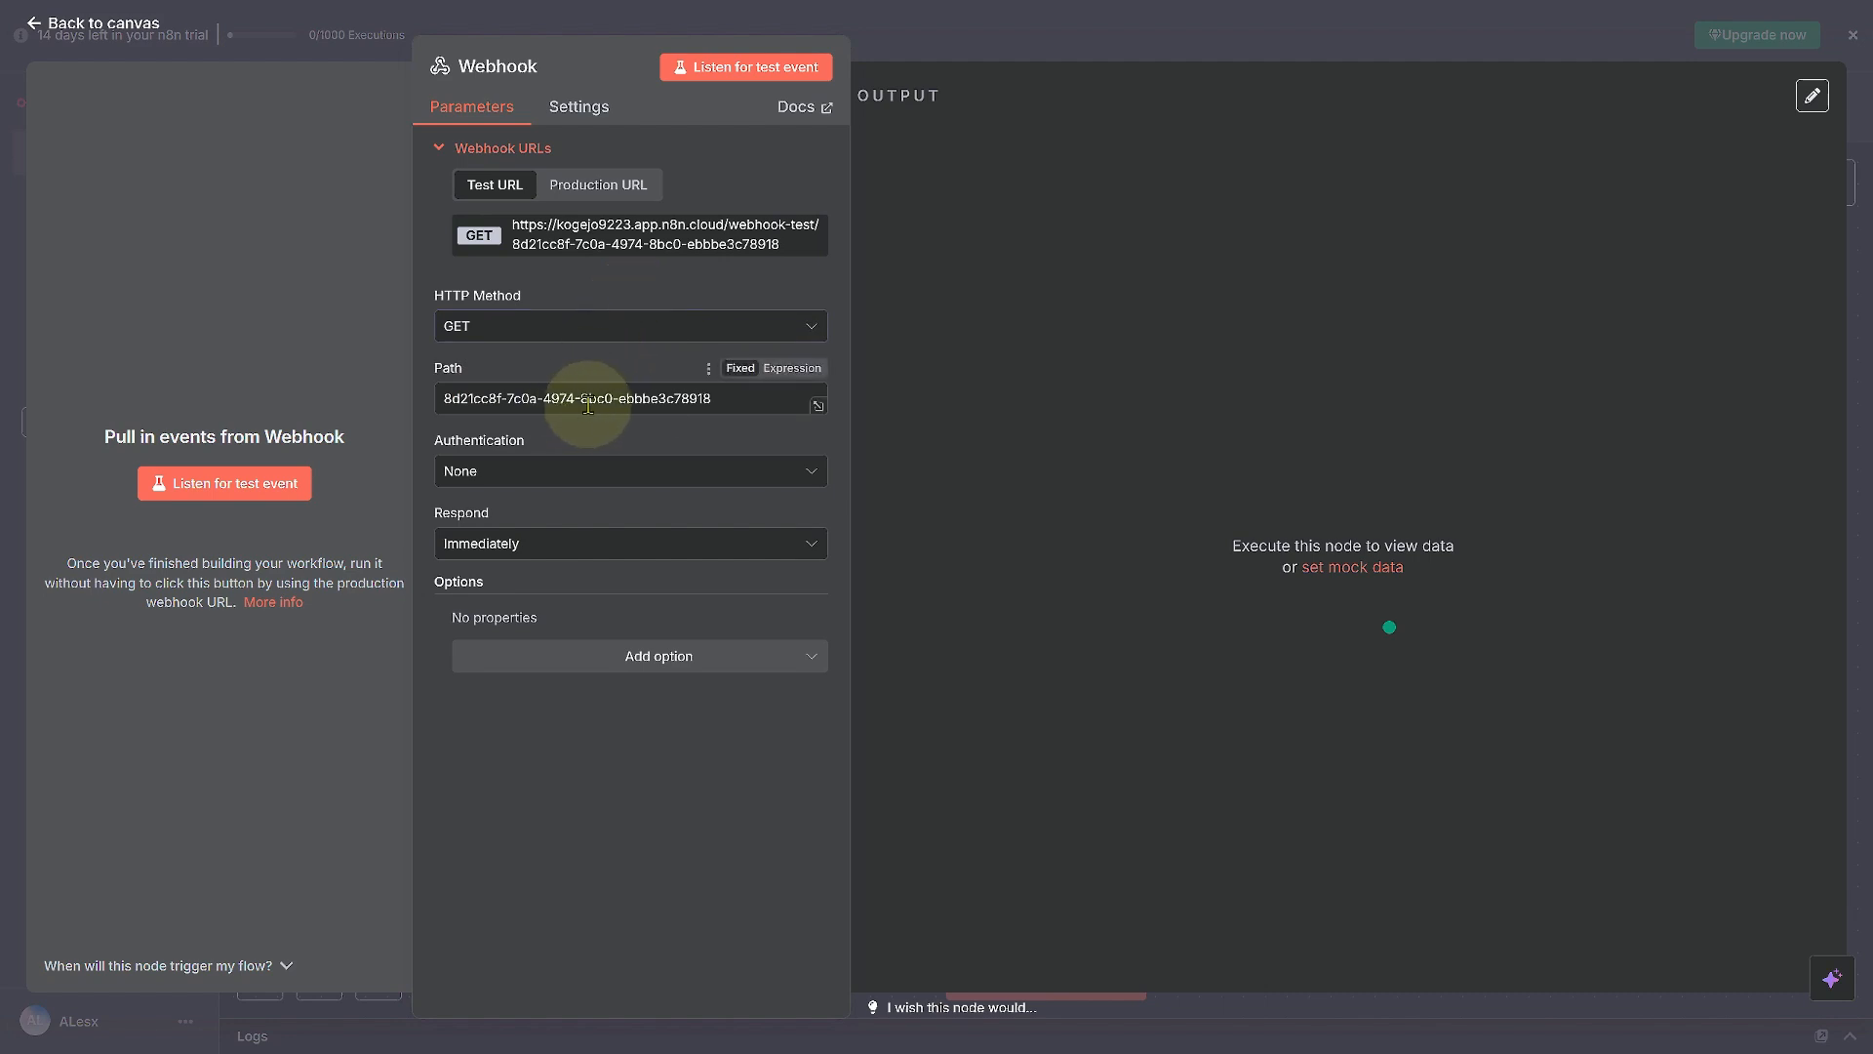
mouse_move(552, 522)
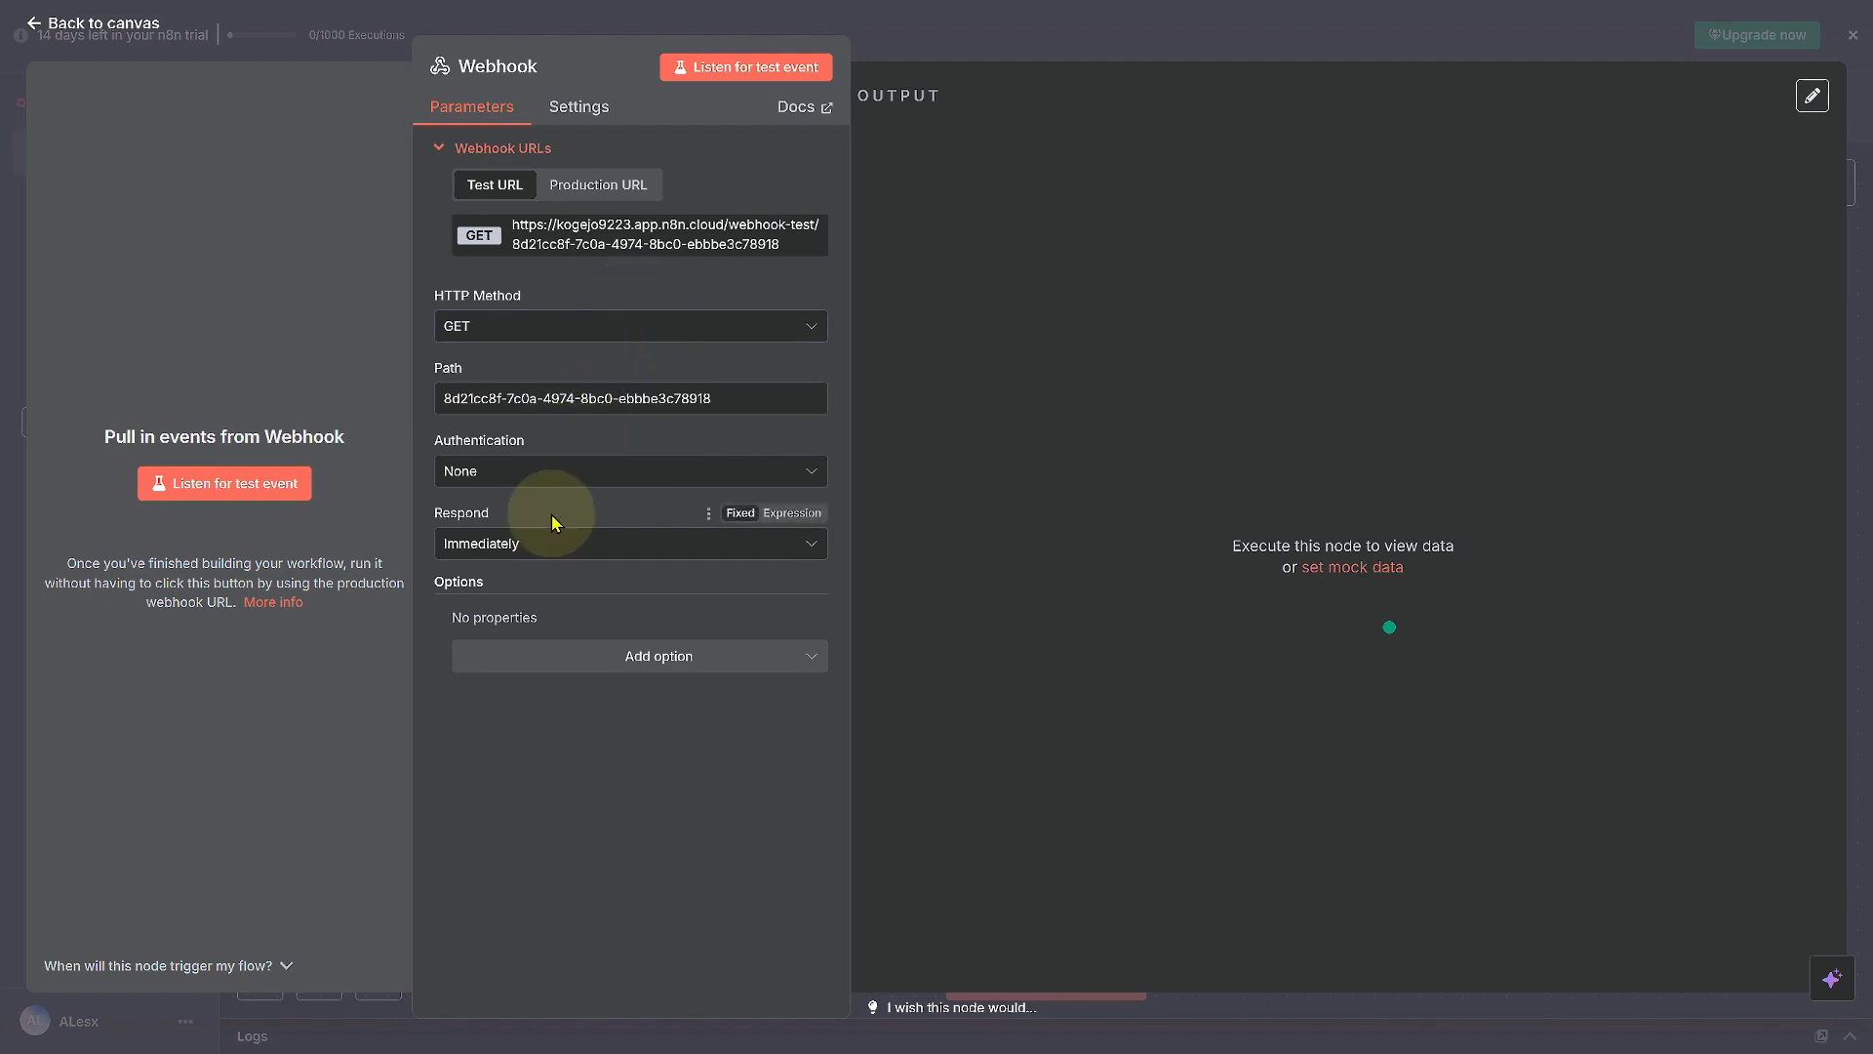
- Add Ignore Bots to the Webhook node's options, leaving the toggle off
left_click(657, 655)
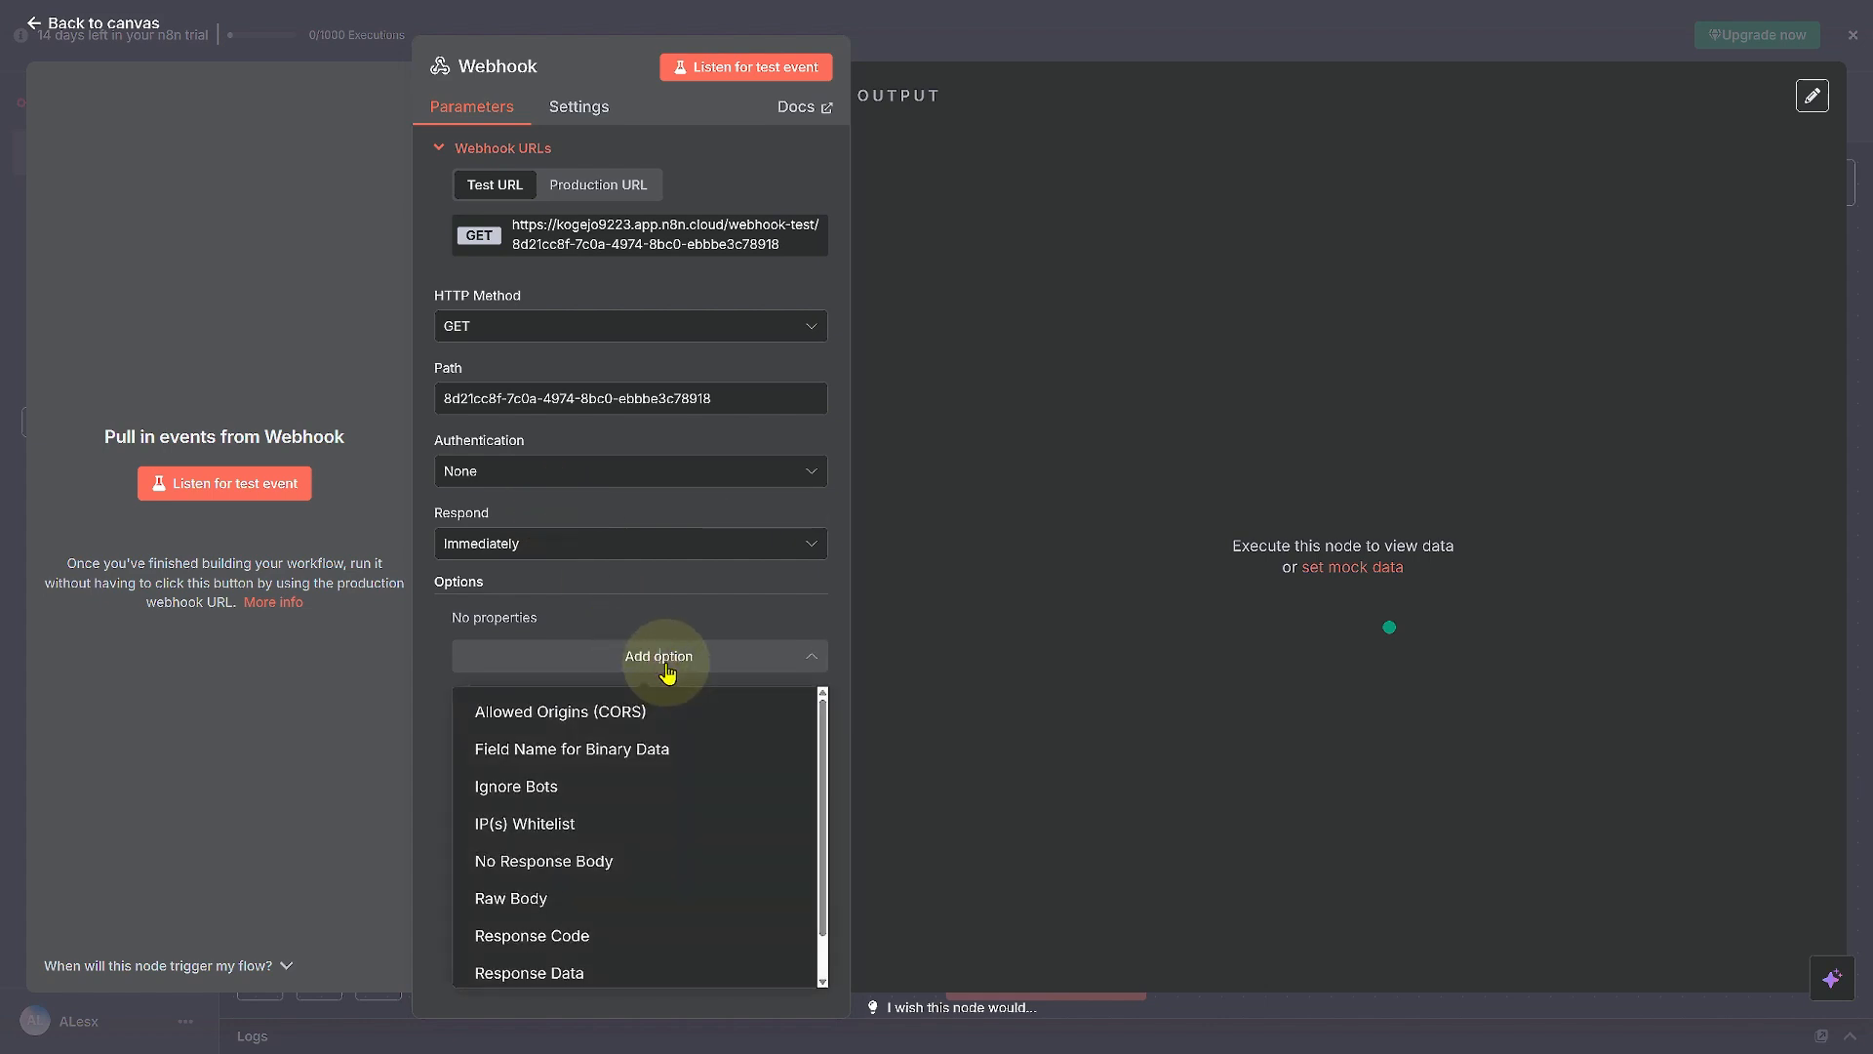
left_click(516, 786)
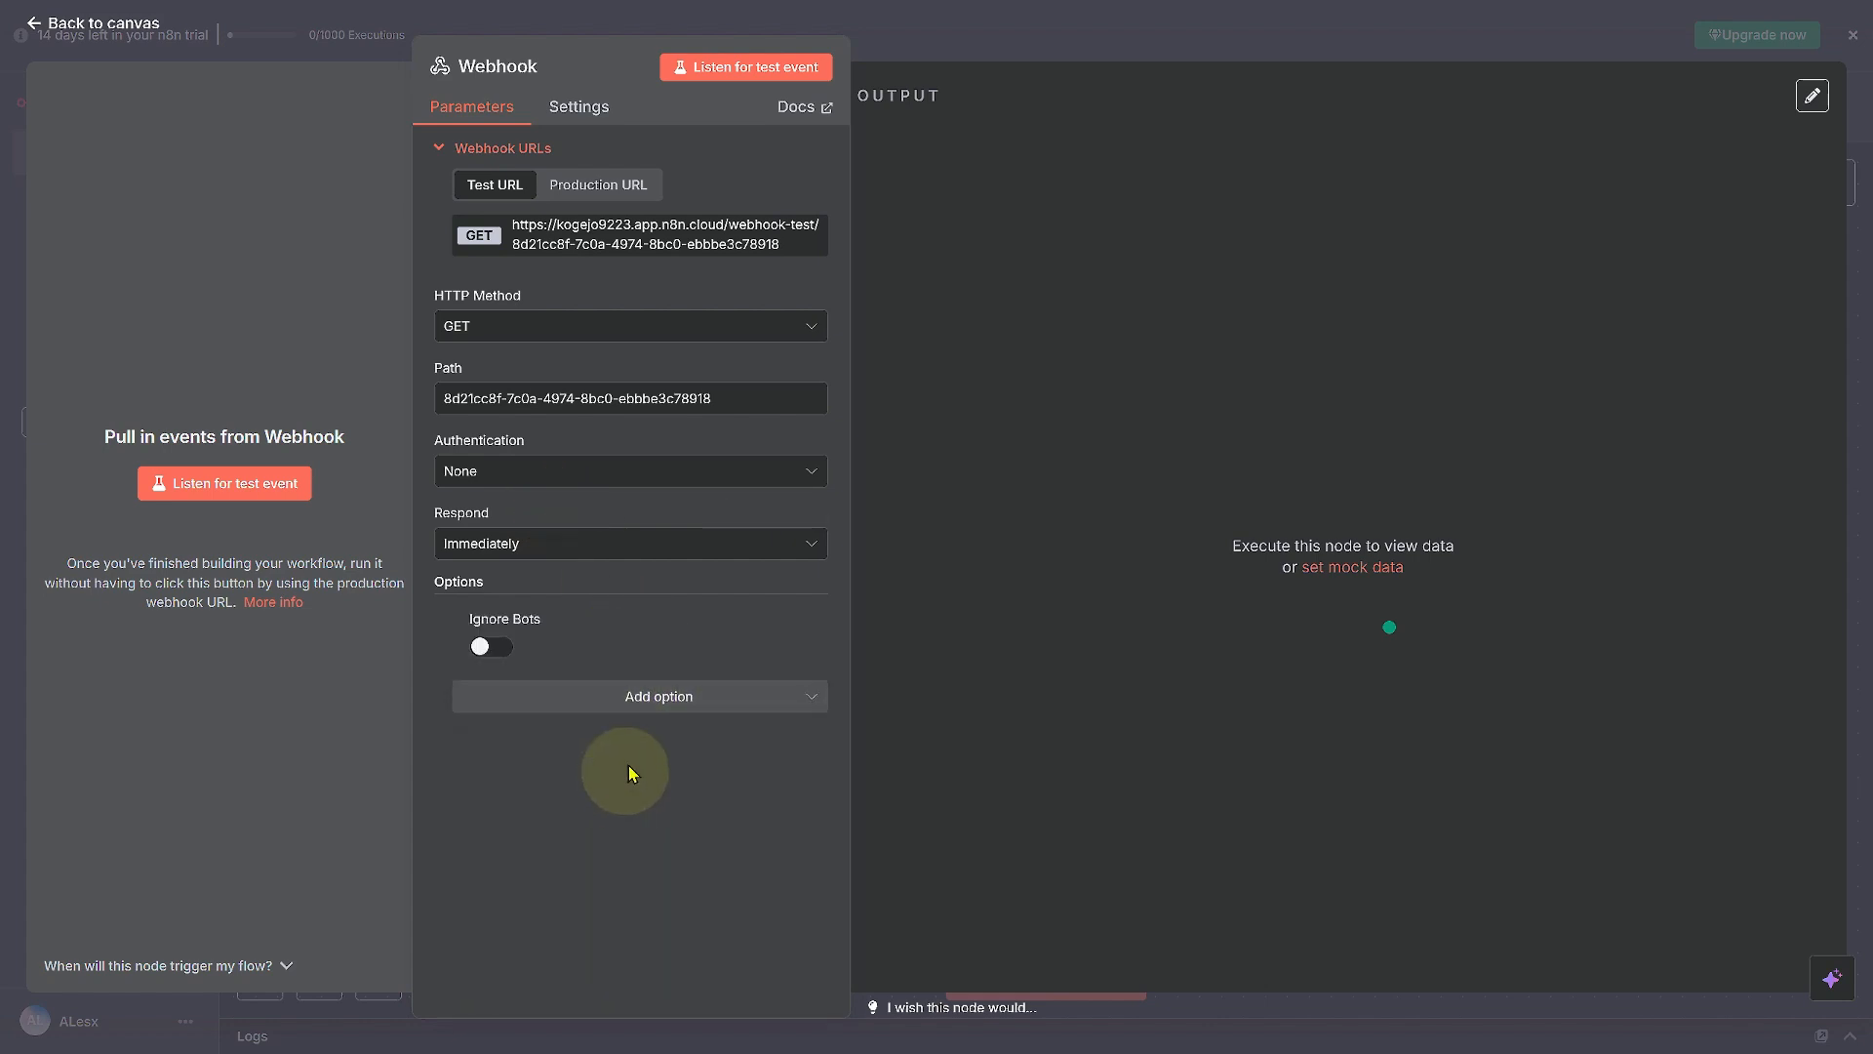
left_click(656, 696)
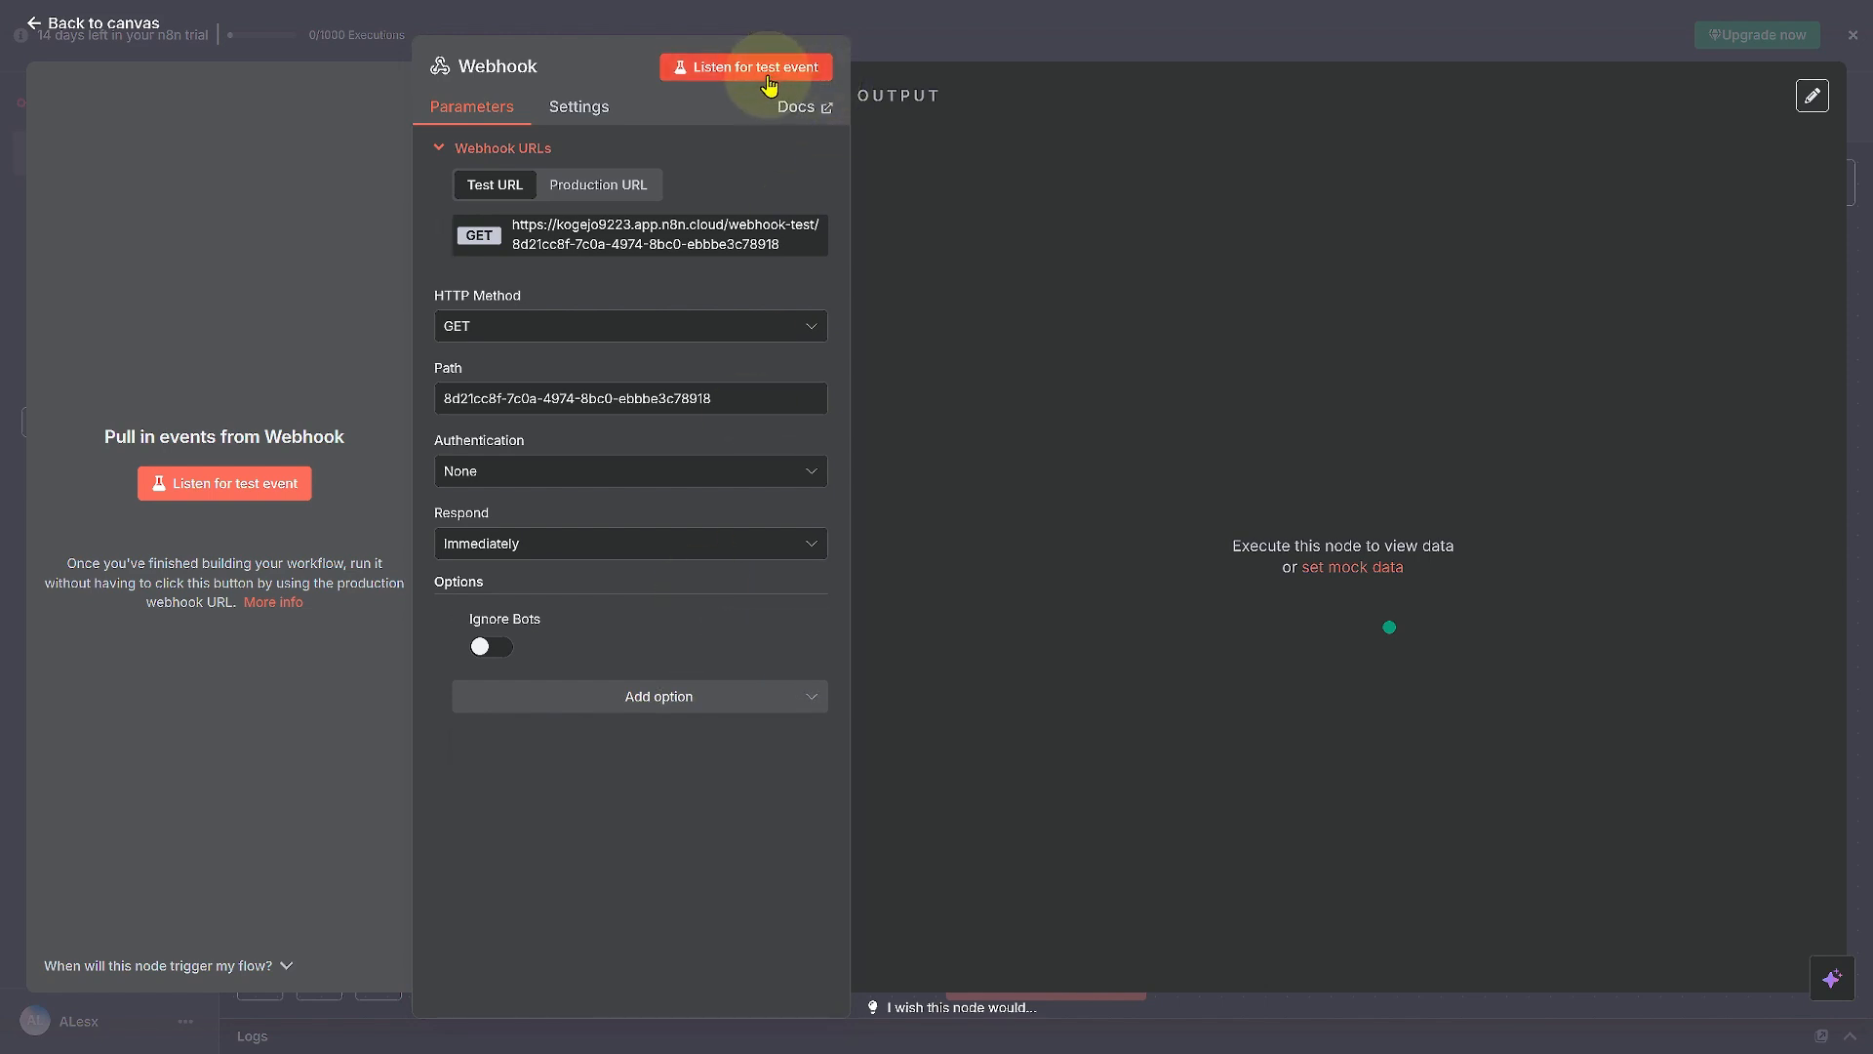
left_click(745, 65)
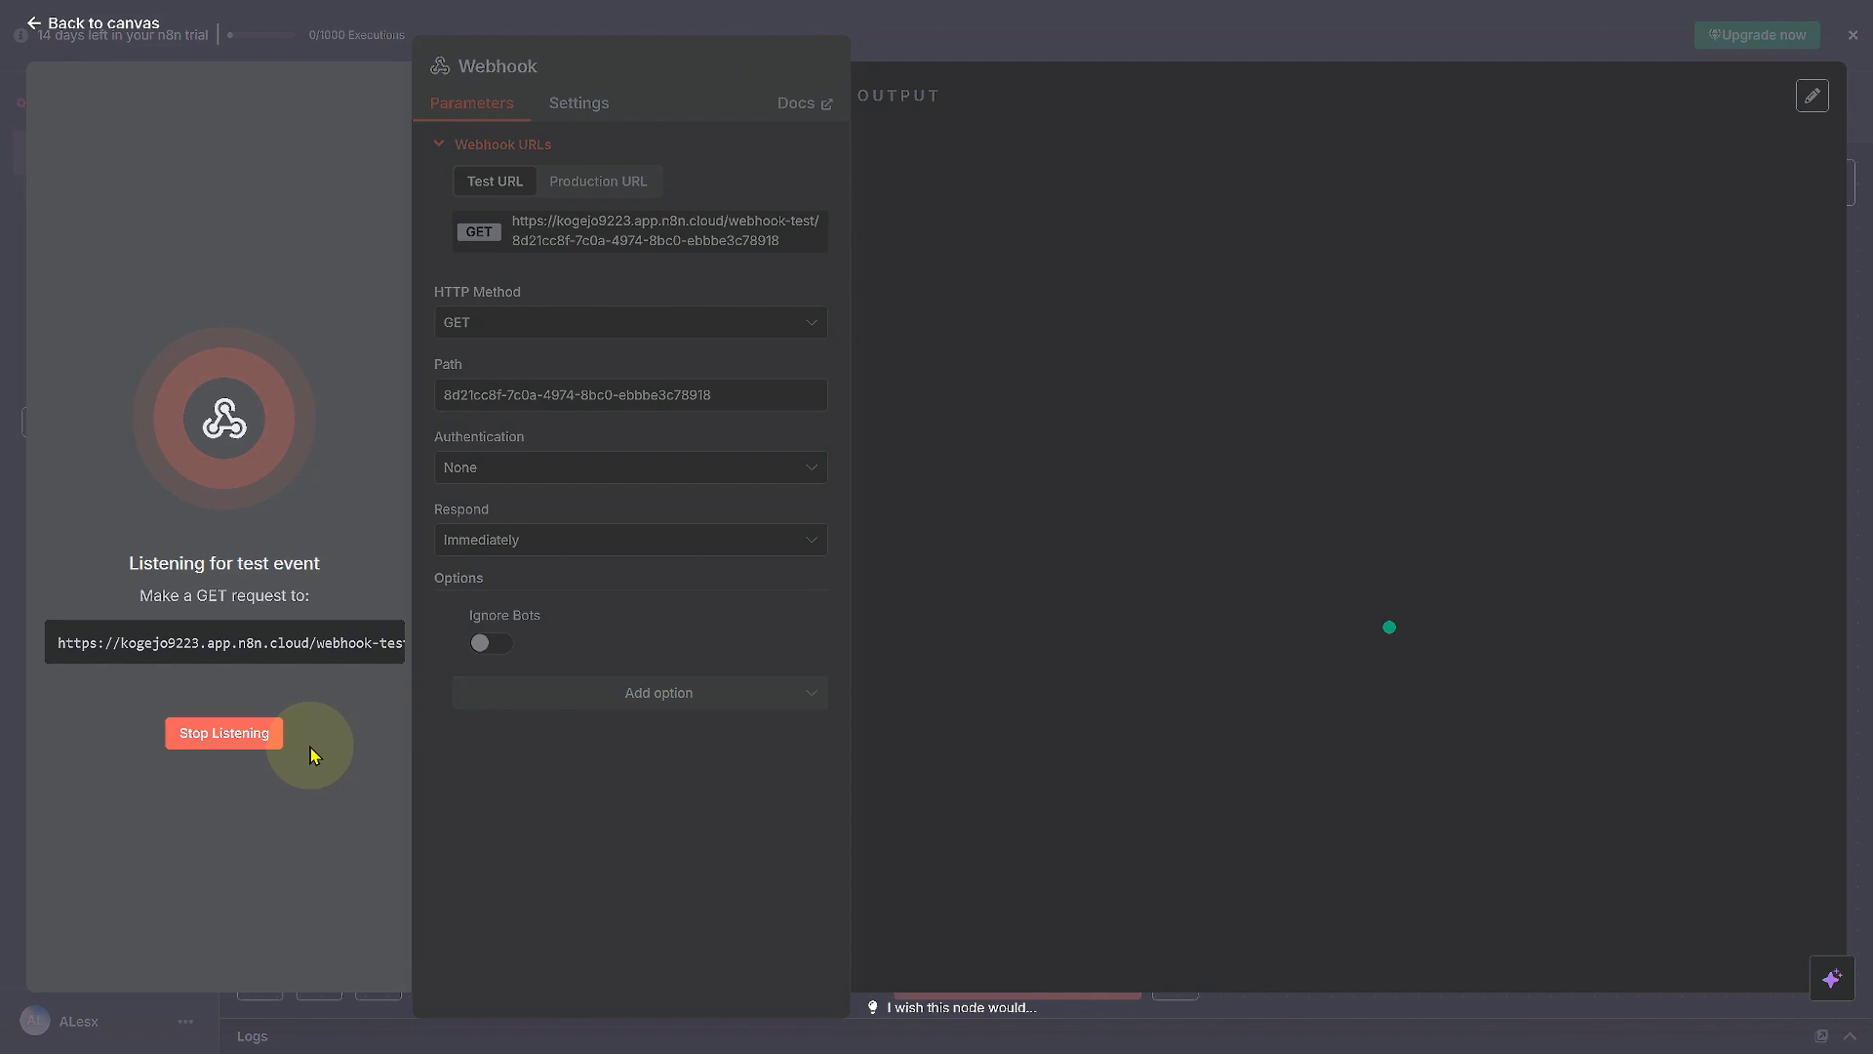
left_click(224, 733)
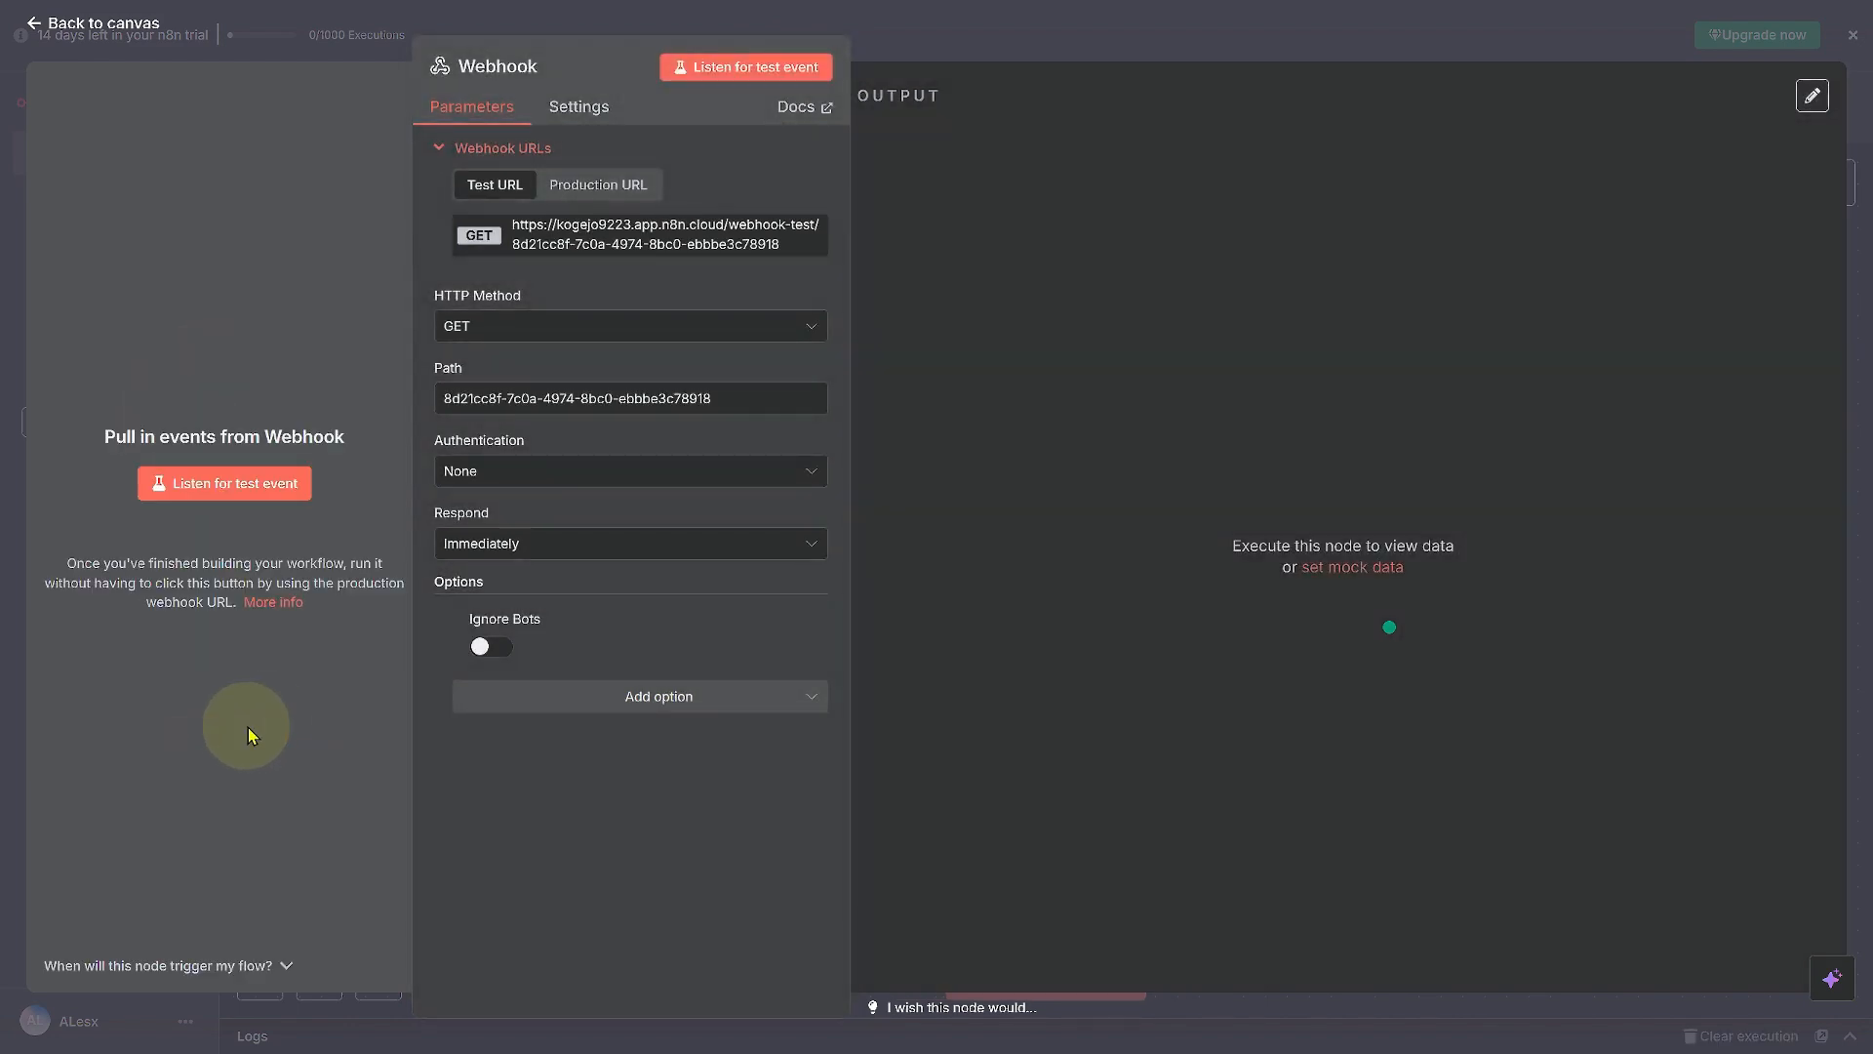
mouse_move(308, 714)
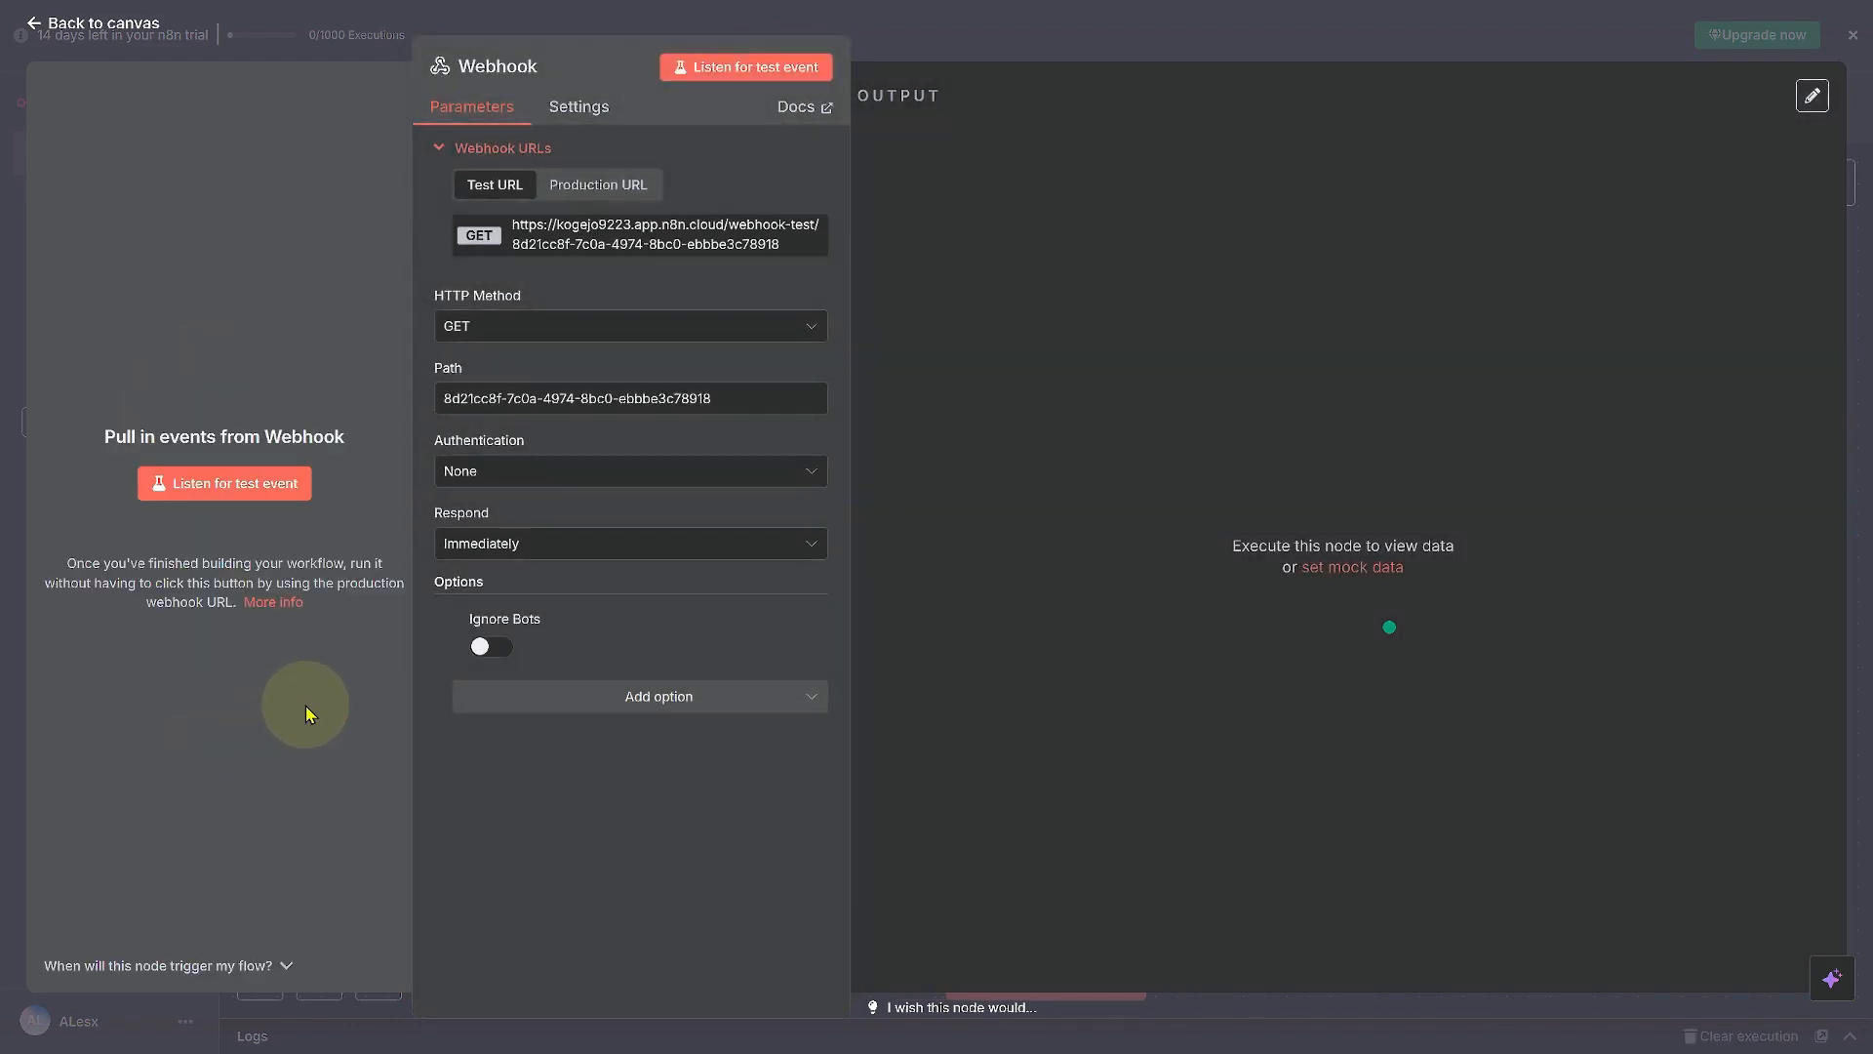
mouse_move(295, 720)
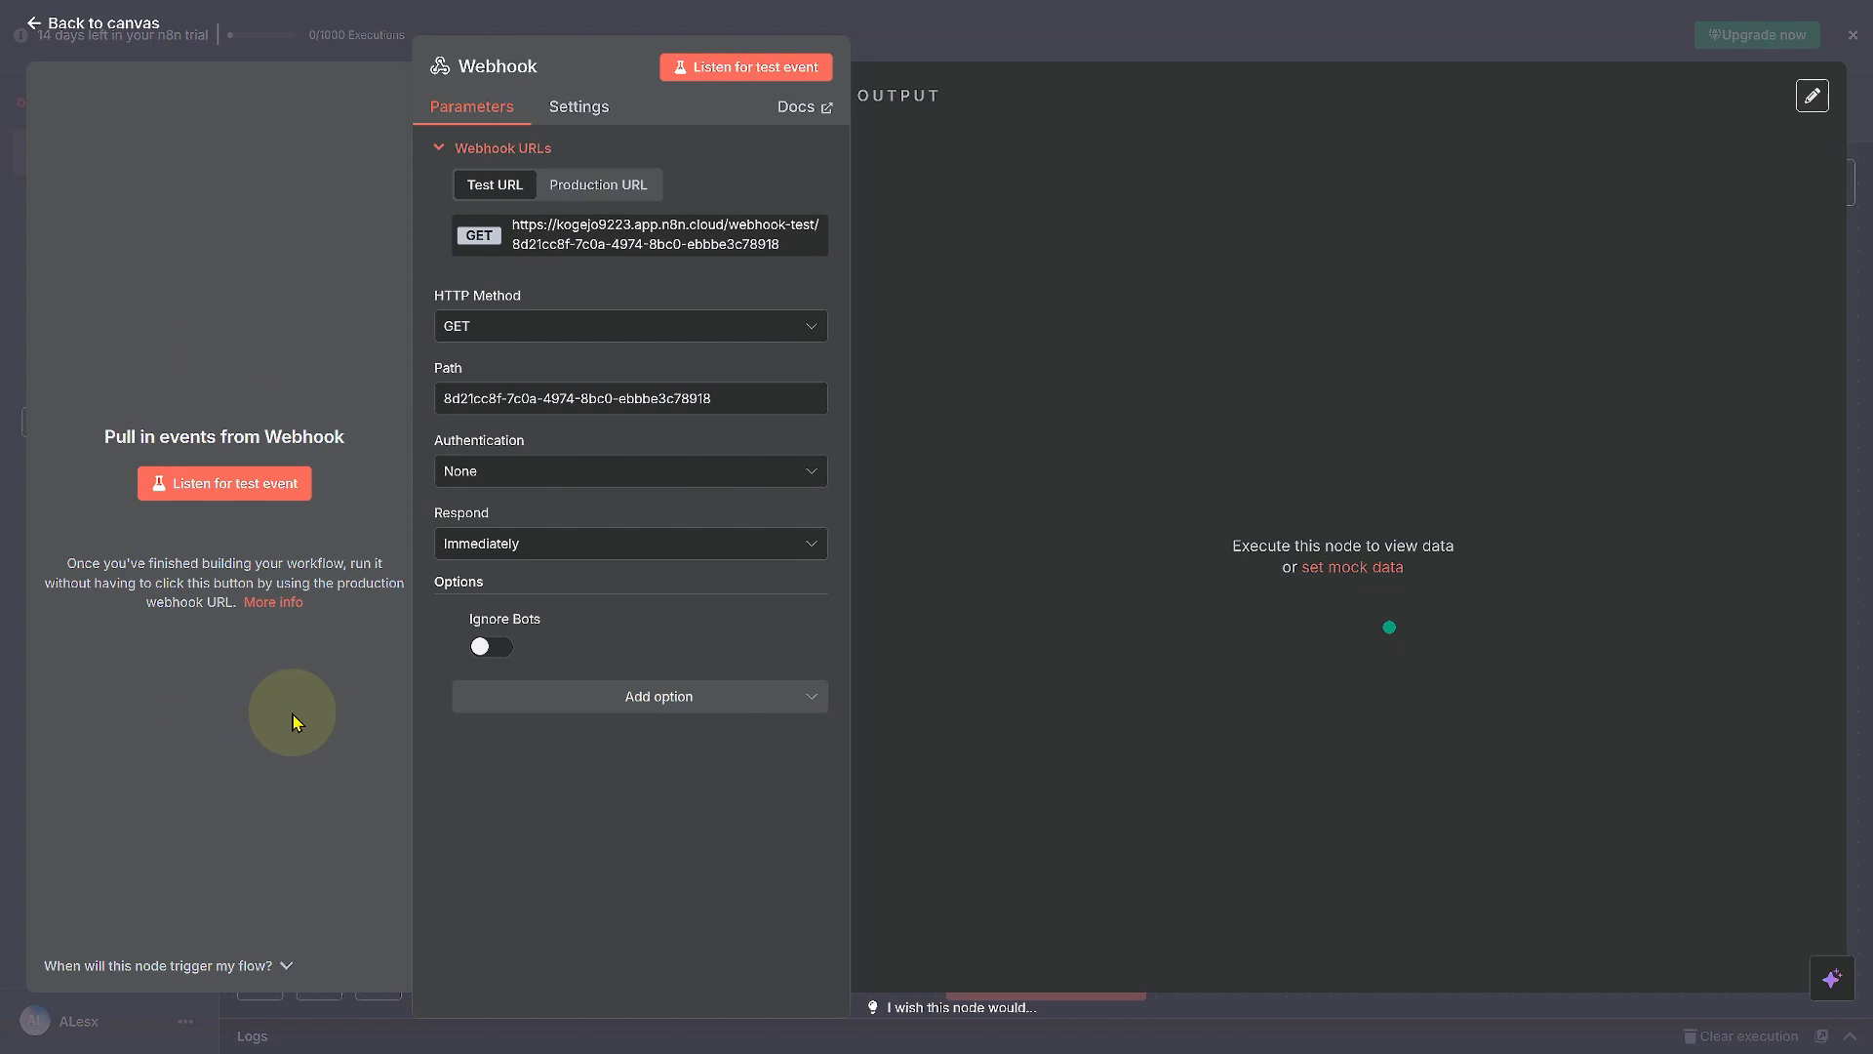
mouse_move(283, 718)
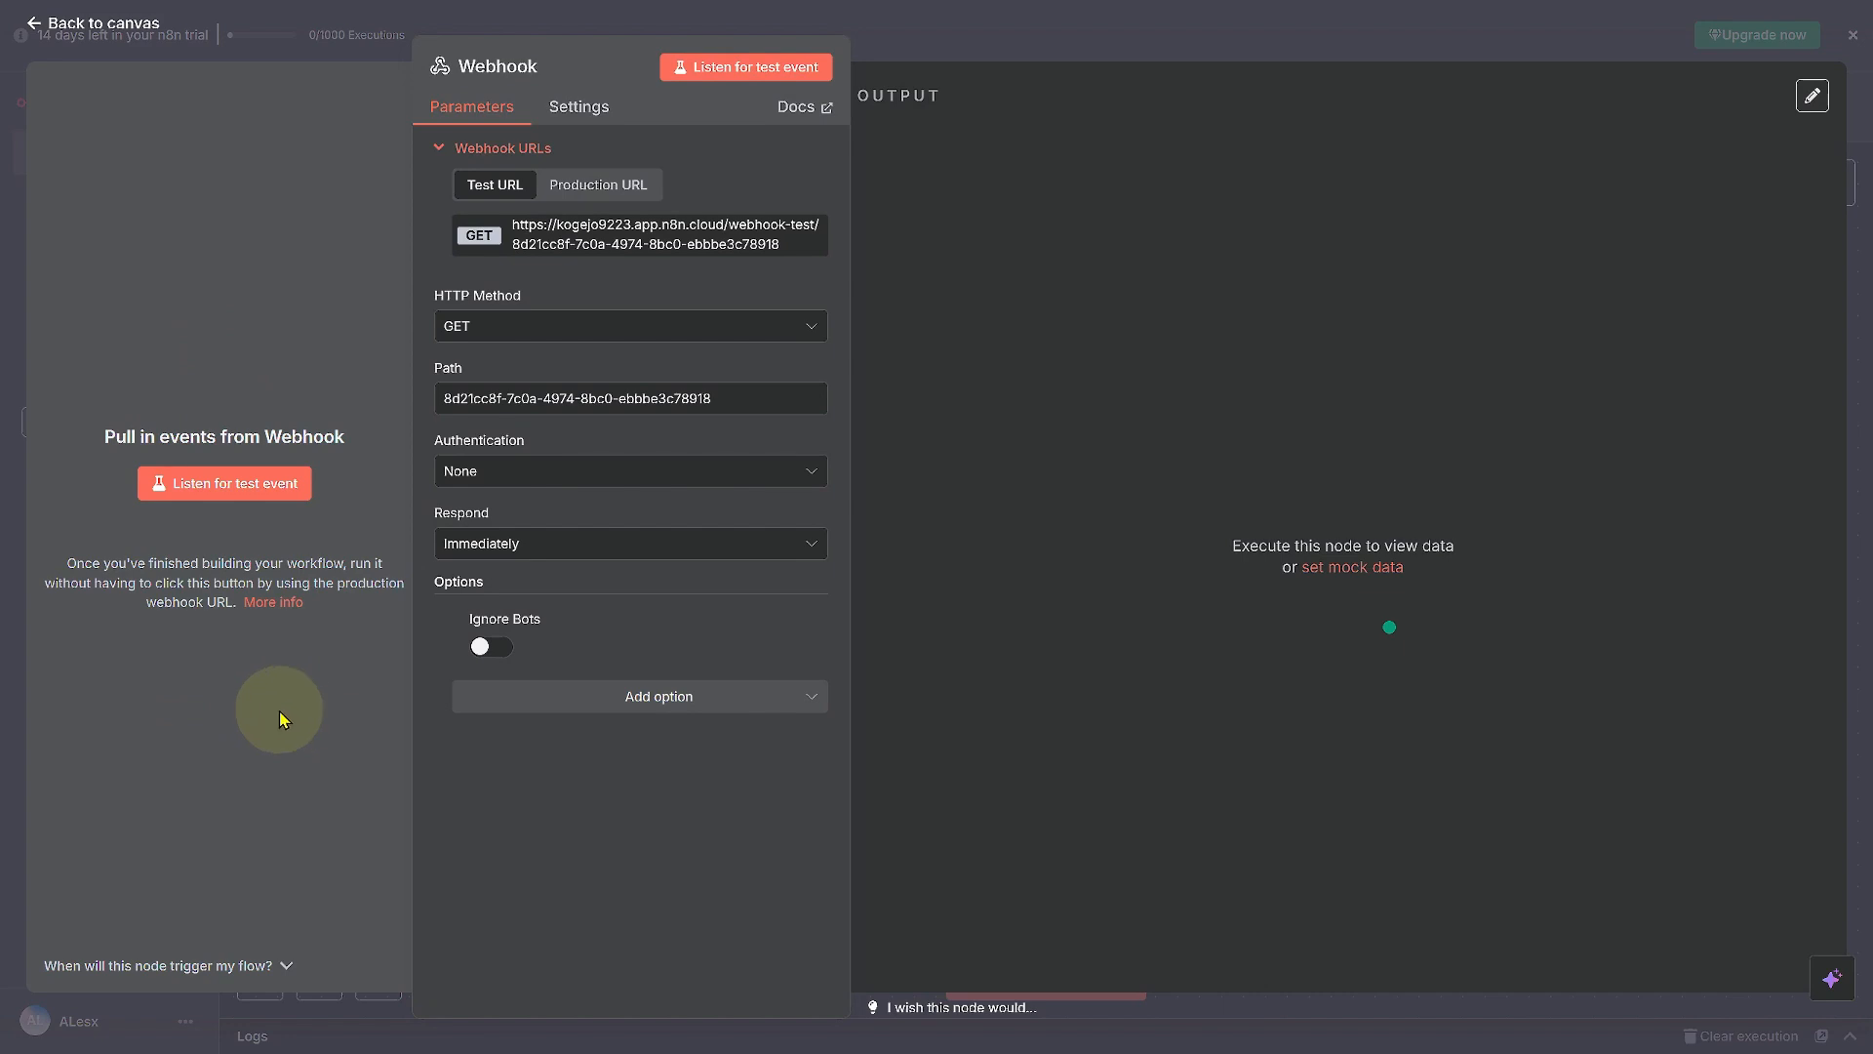